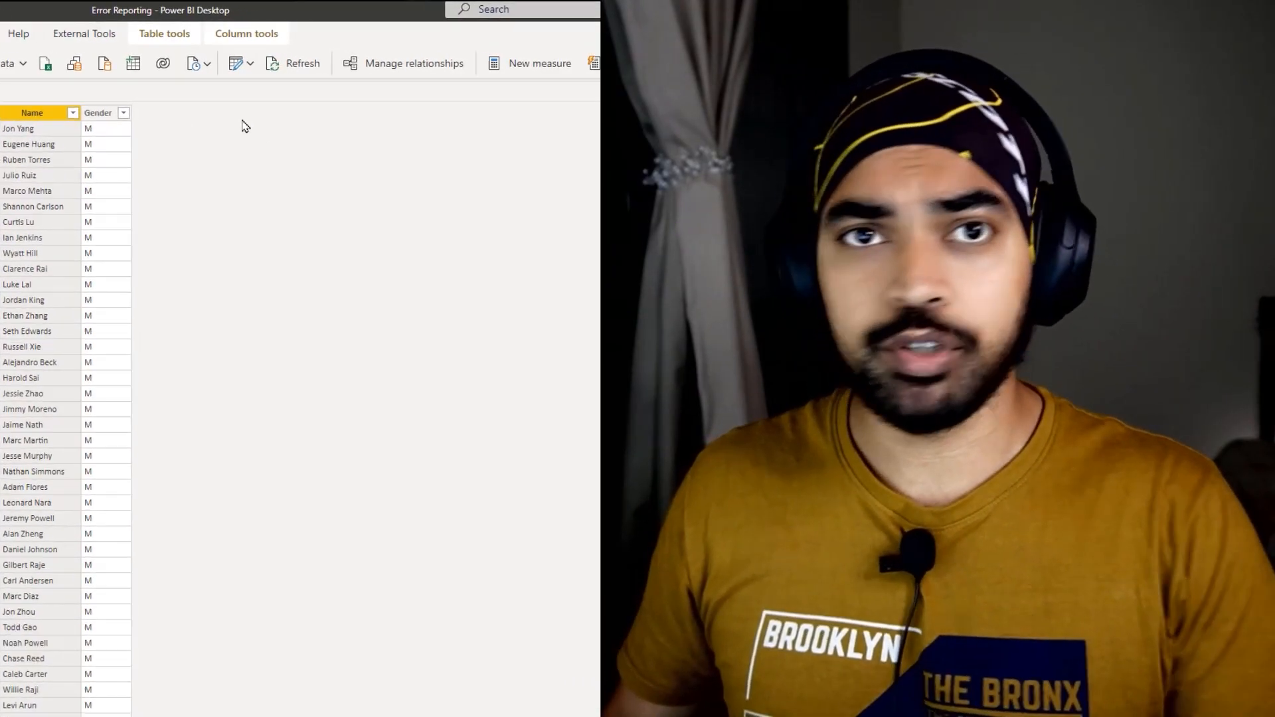
# Refresh all tables and dismiss the refresh error messages that appear
pyautogui.click(302, 63)
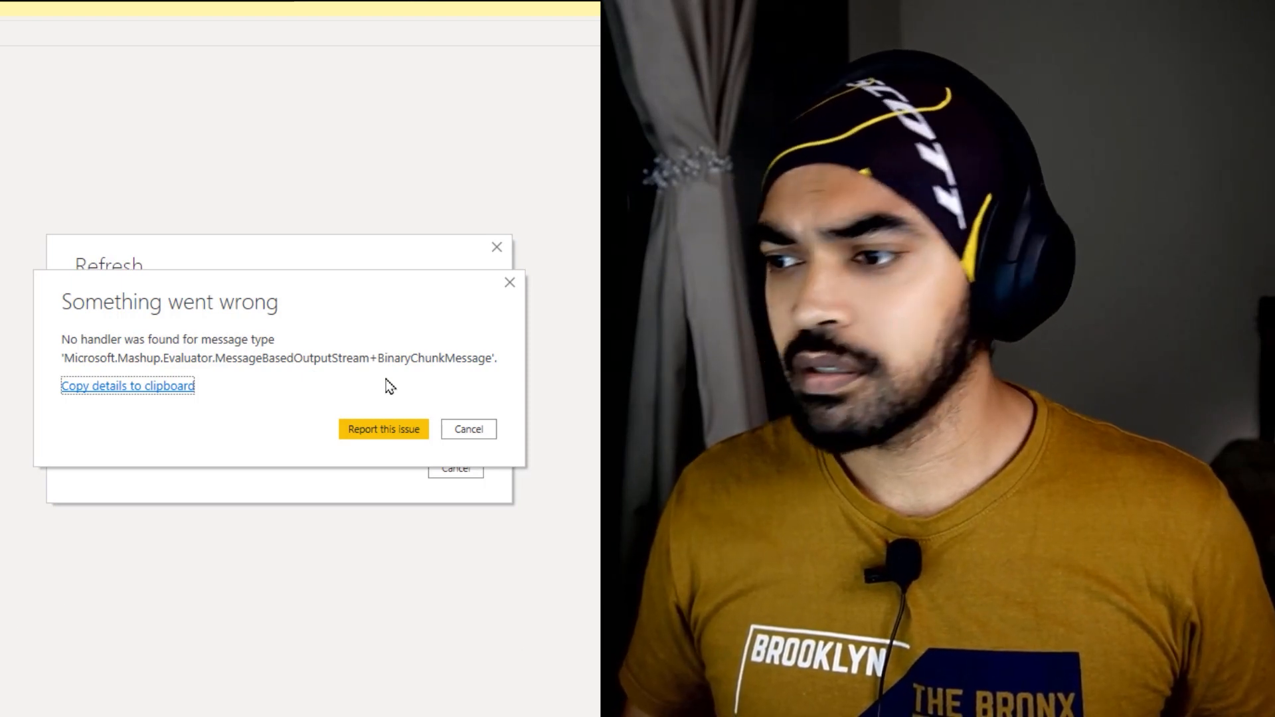
pyautogui.click(468, 428)
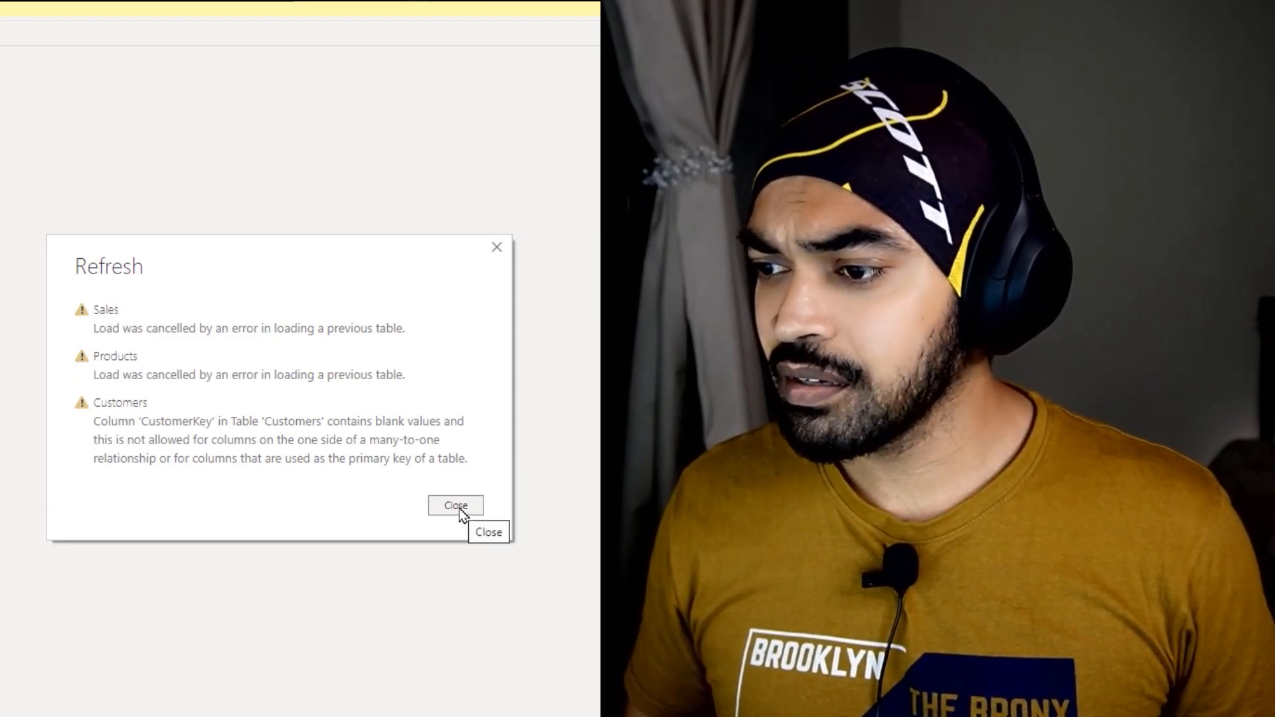
pyautogui.click(456, 505)
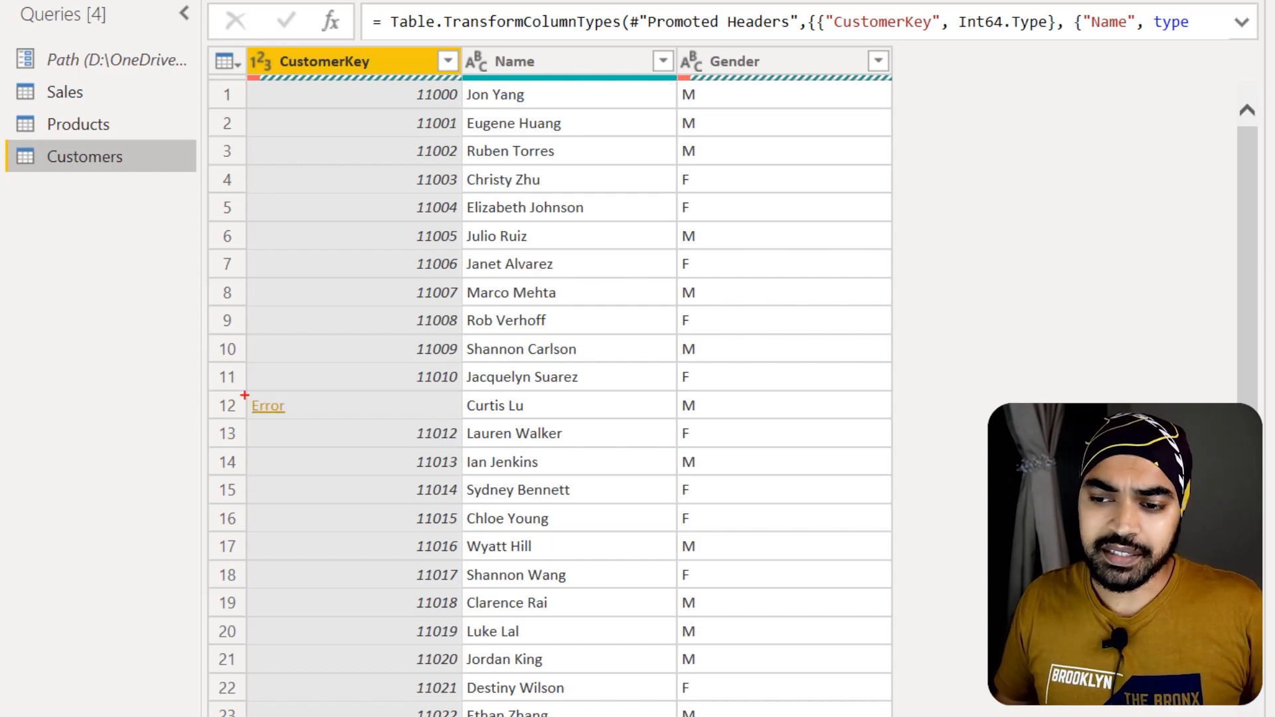
# Show the CustomerKey error detail on row 12 and the Gender '#N/A' error on row 24
pyautogui.click(268, 406)
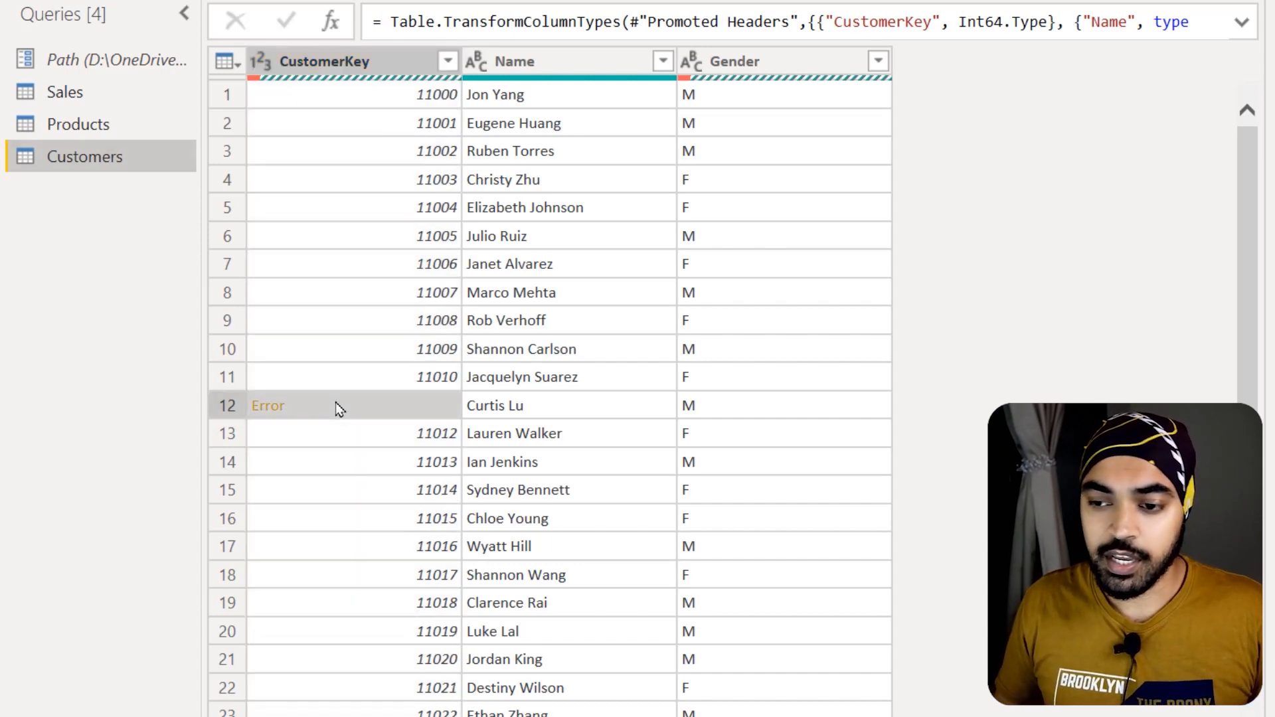
pyautogui.click(267, 405)
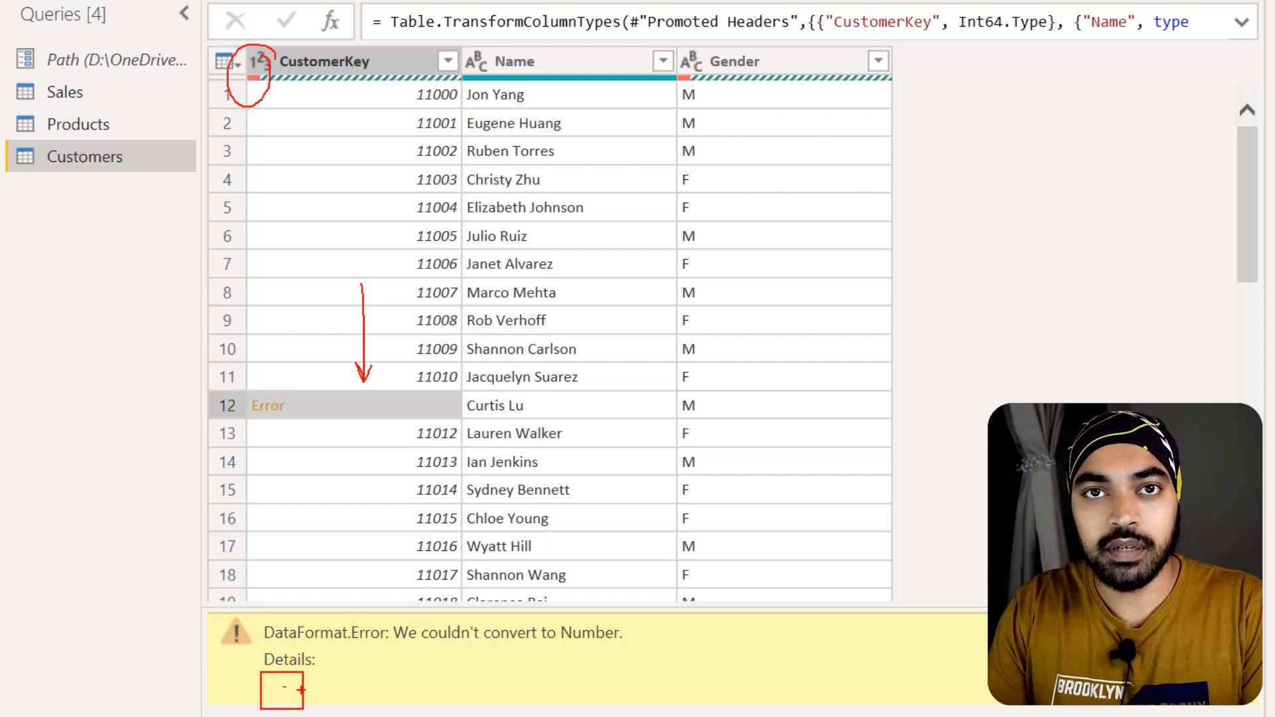
pyautogui.scroll(-3)
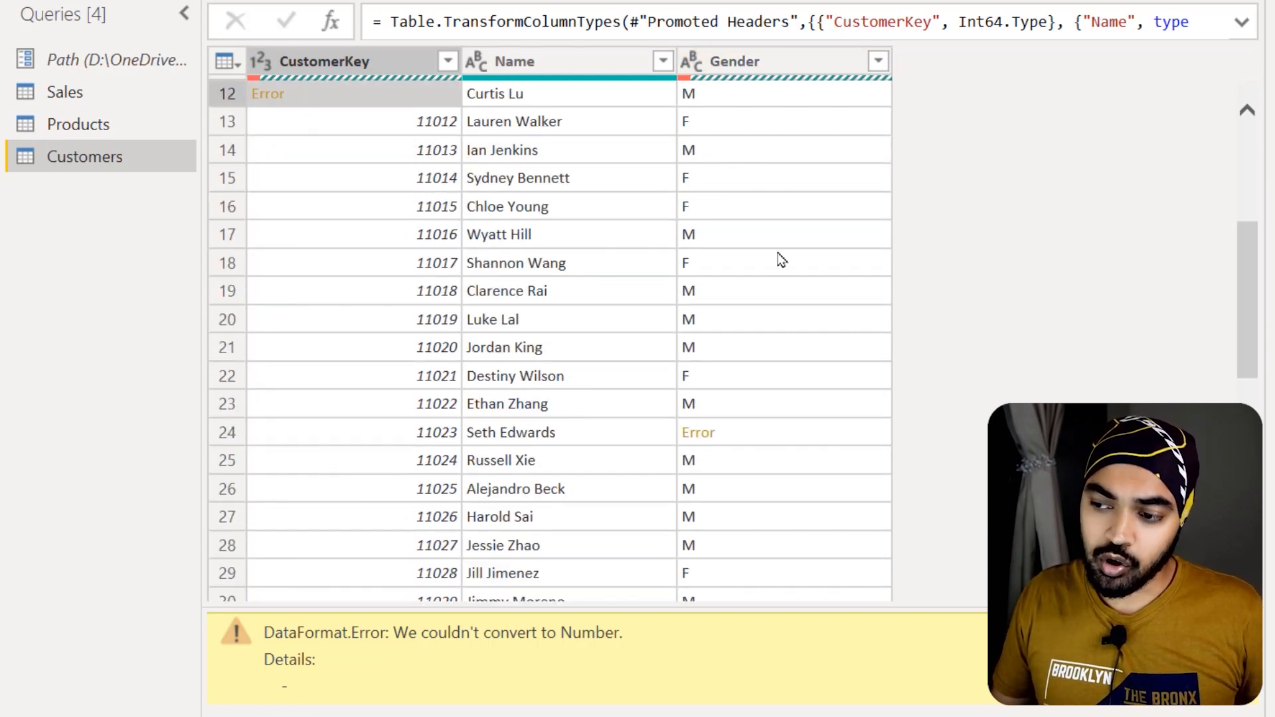
pyautogui.click(697, 432)
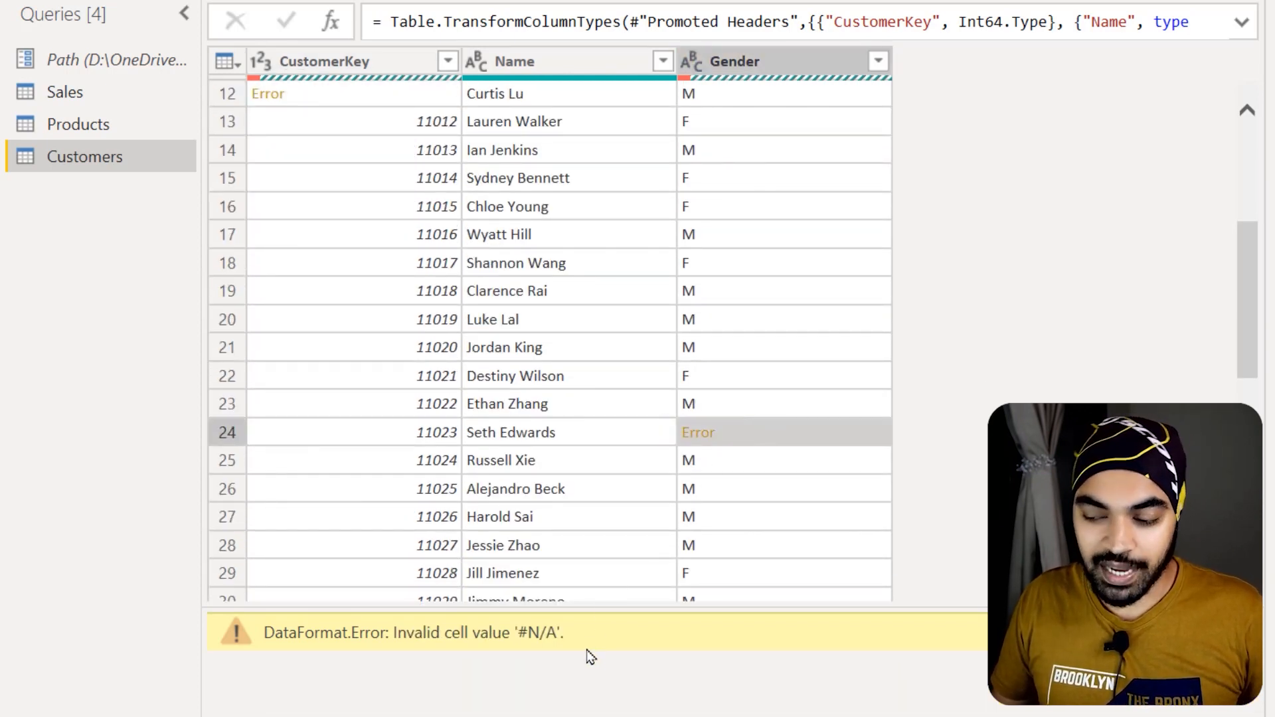
pyautogui.moveTo(512, 613)
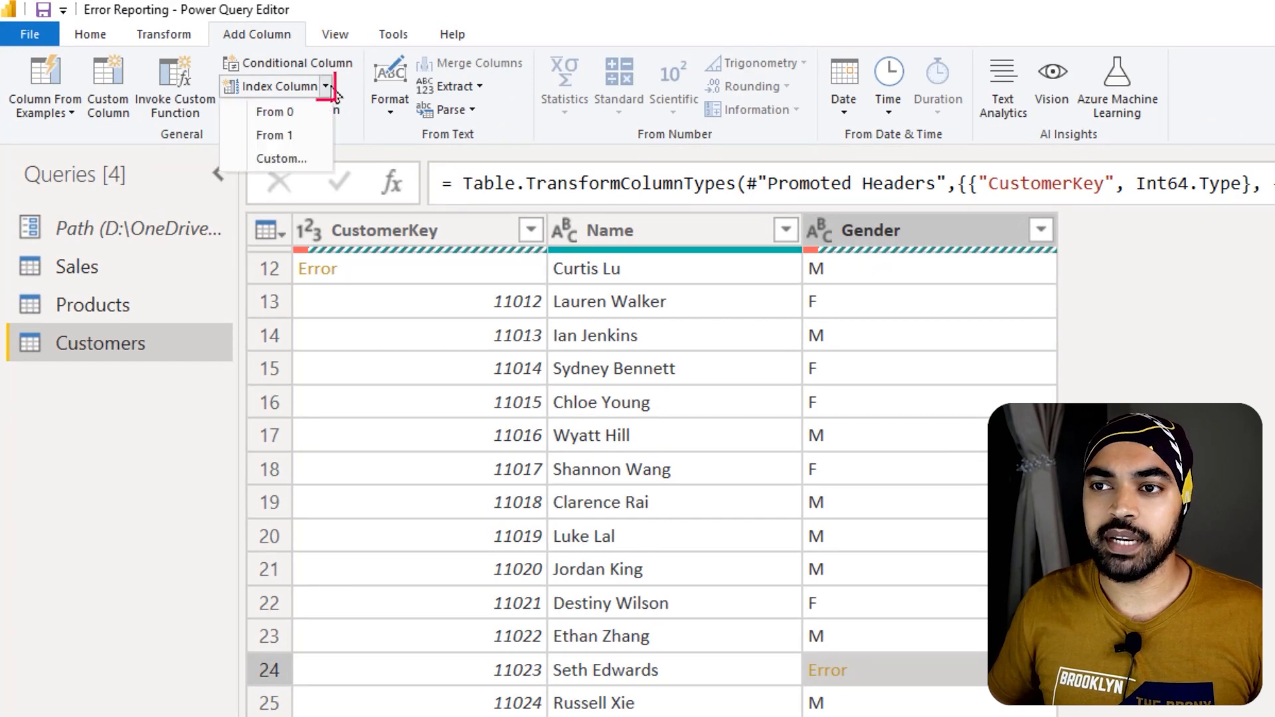
# Add an Index column numbering the Customers rows from 1
pyautogui.click(274, 135)
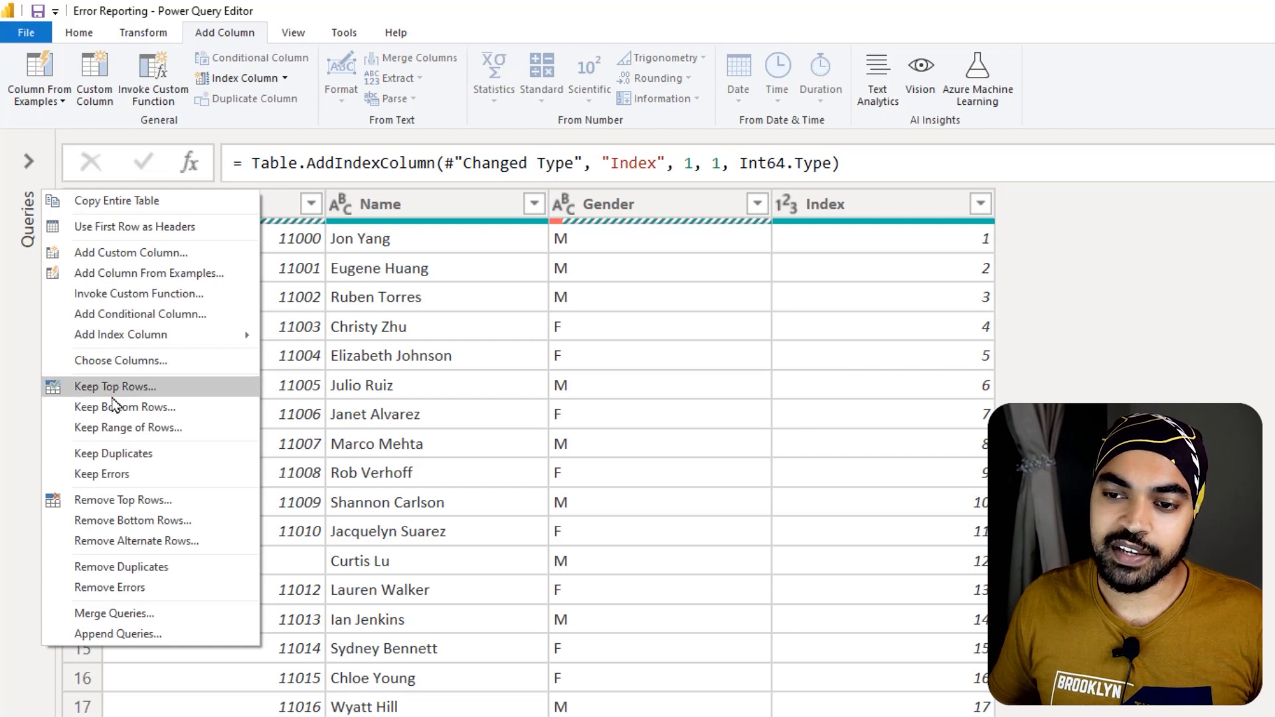
# Keep only the eight error rows via the table menu and select the CustomerKey column
pyautogui.click(102, 474)
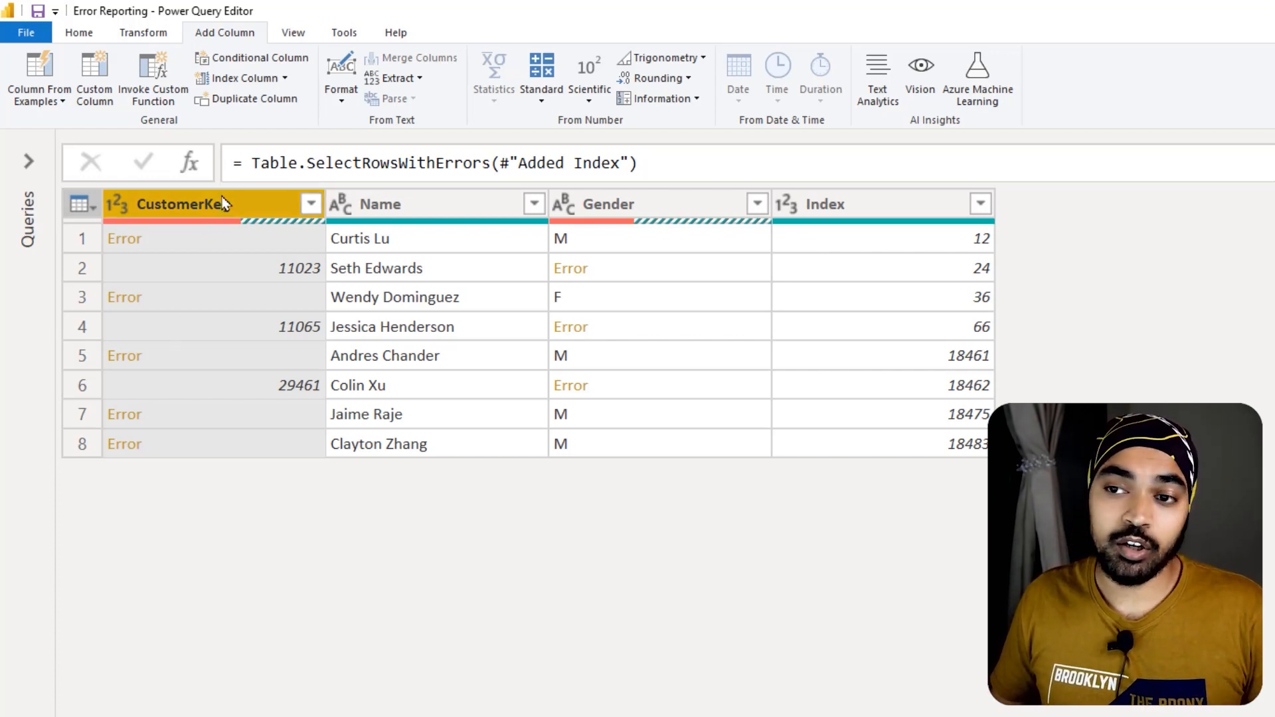
pyautogui.click(659, 203)
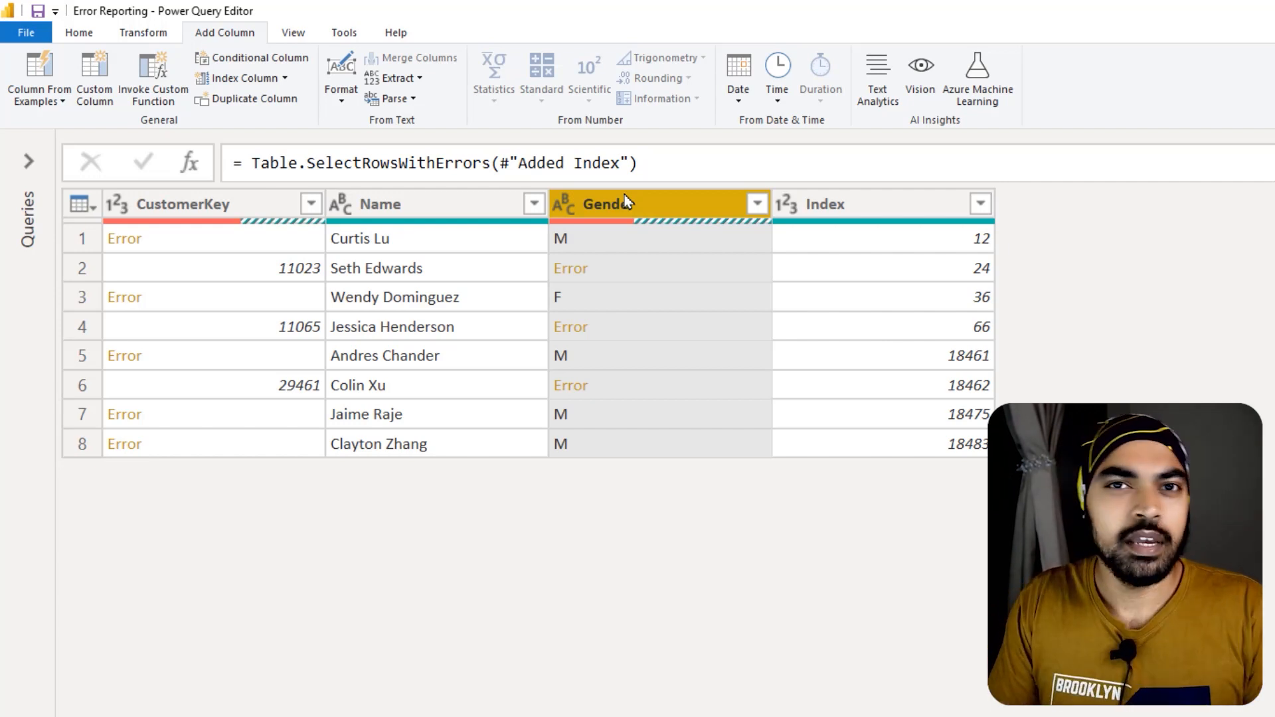
# Unpivot all columns other than Index into Attribute and Value pairs
pyautogui.click(883, 203)
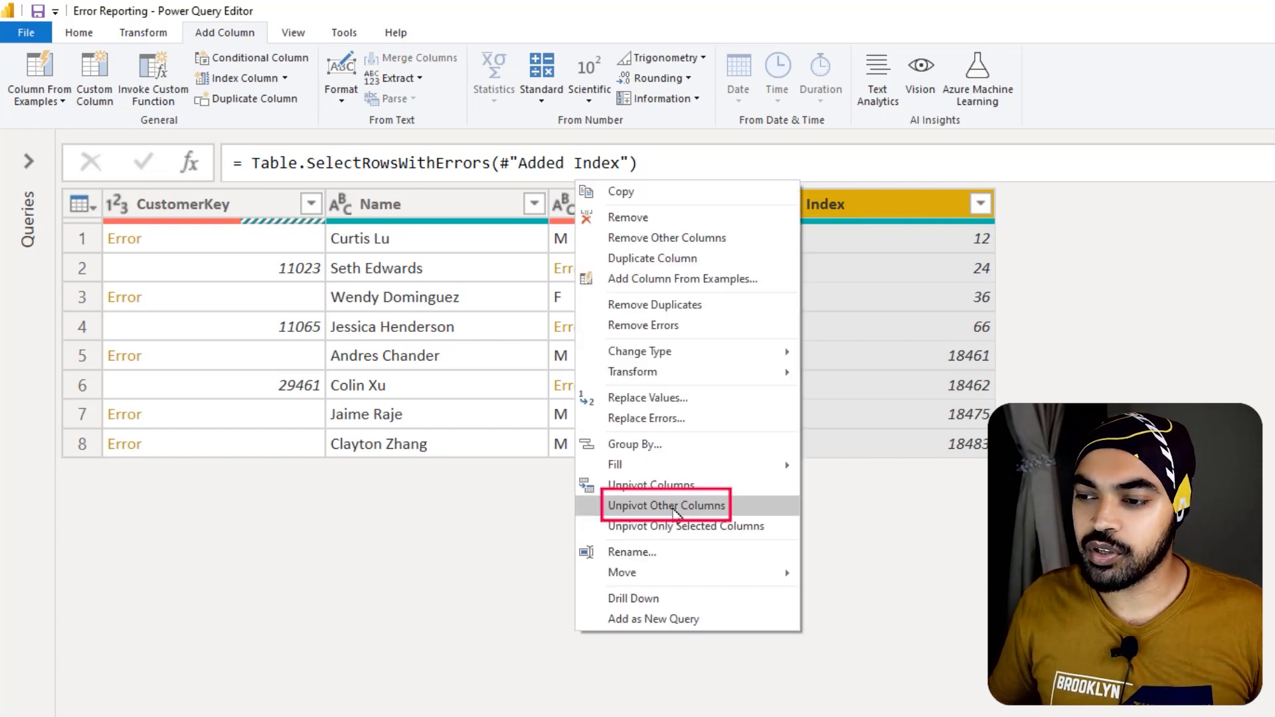
pyautogui.click(666, 505)
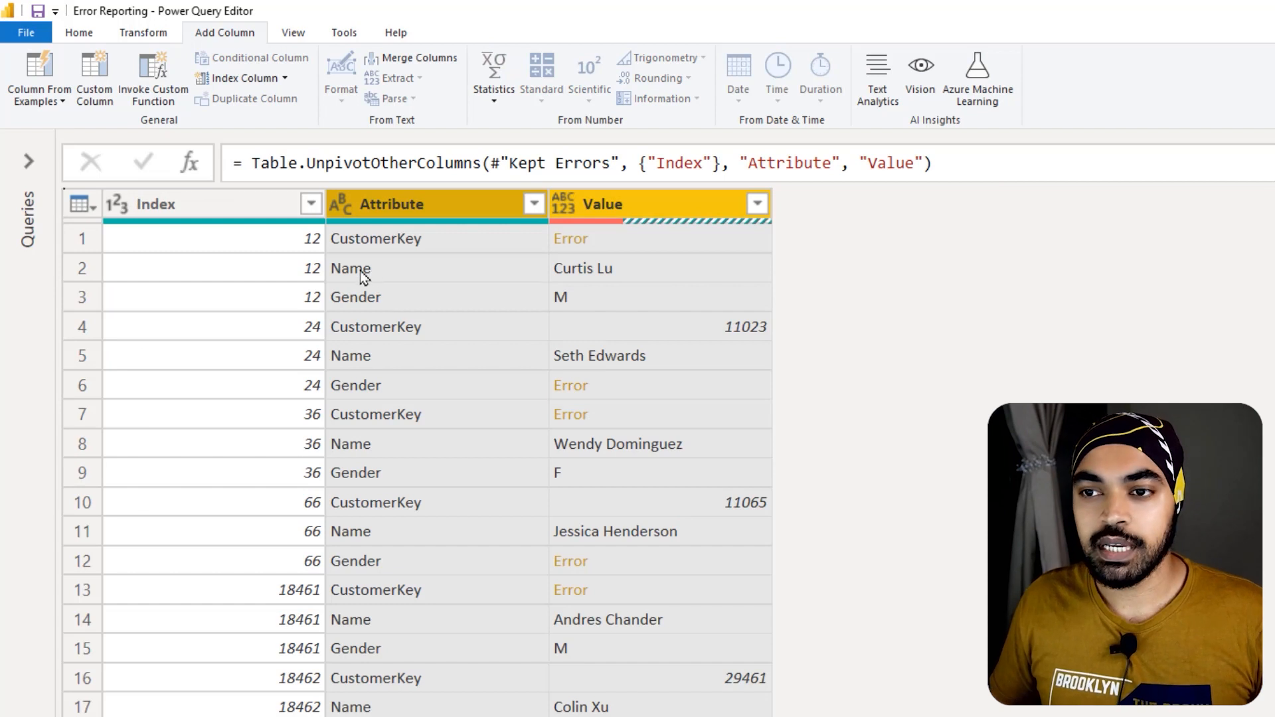
pyautogui.moveTo(267, 239)
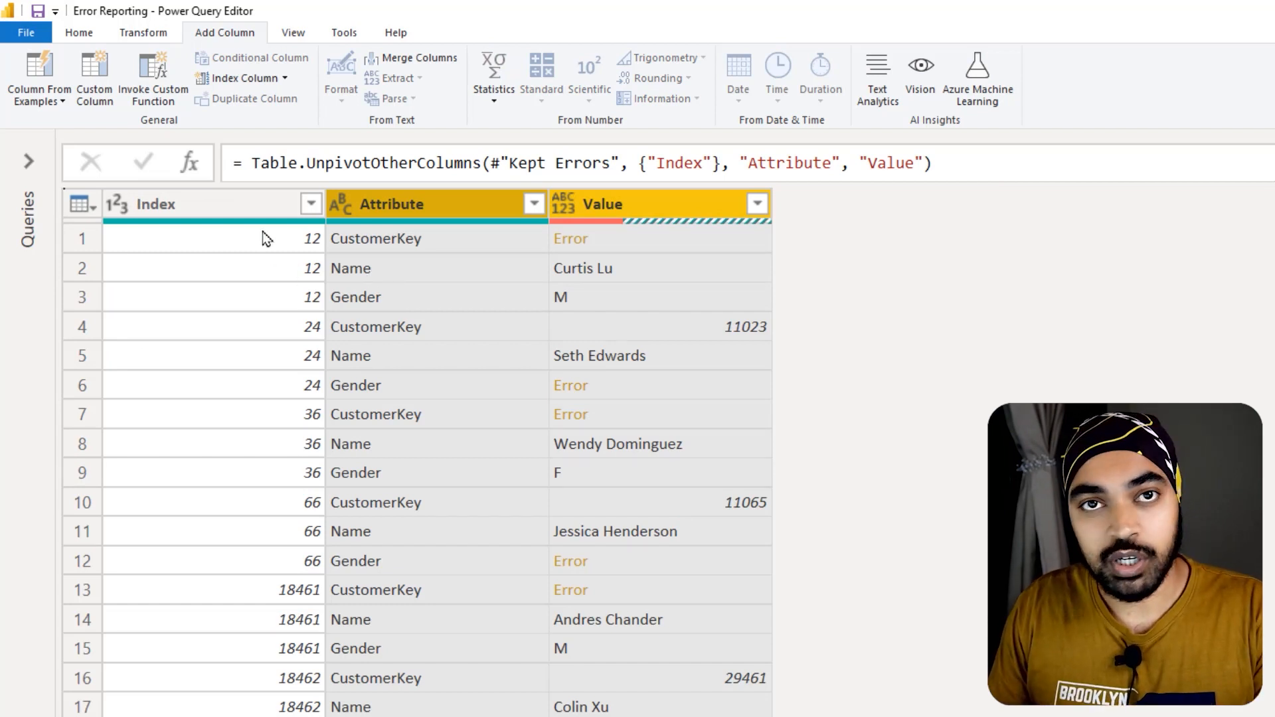
pyautogui.moveTo(337, 218)
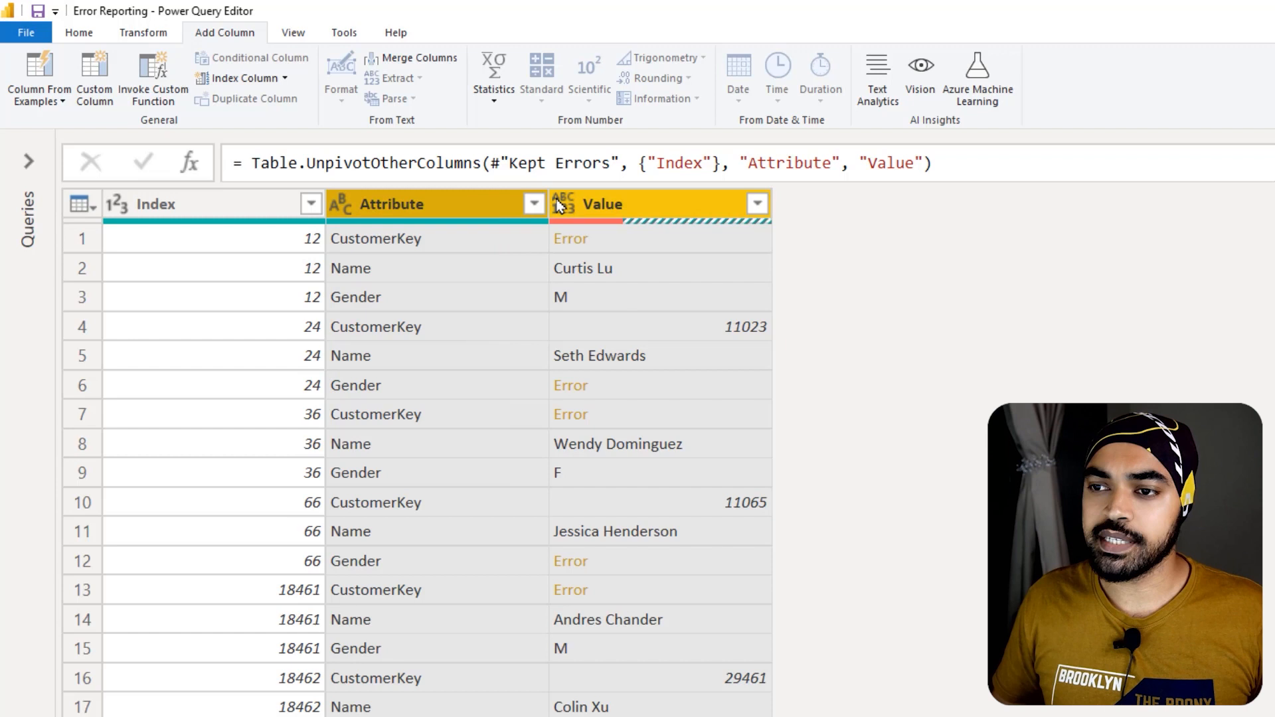
# Rename Attribute to ColName in the Table.UnpivotOtherColumns formula
pyautogui.doubleClick(788, 163)
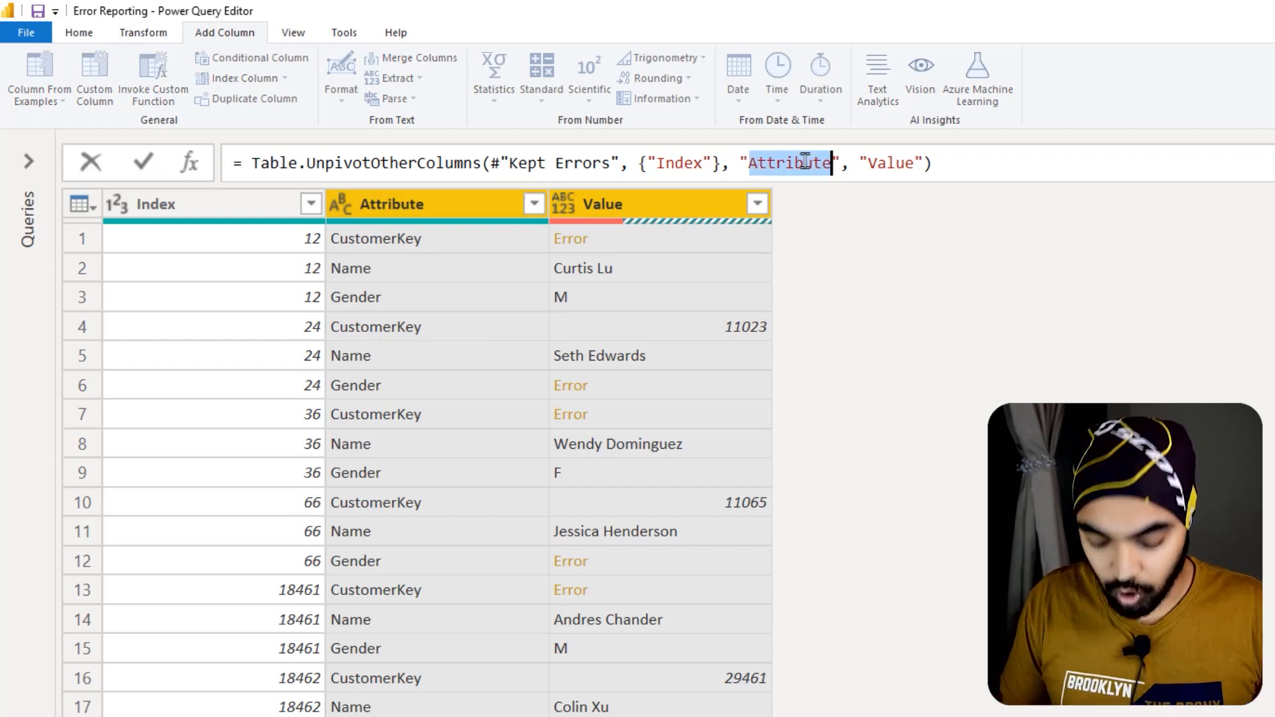
pyautogui.write('ColName')
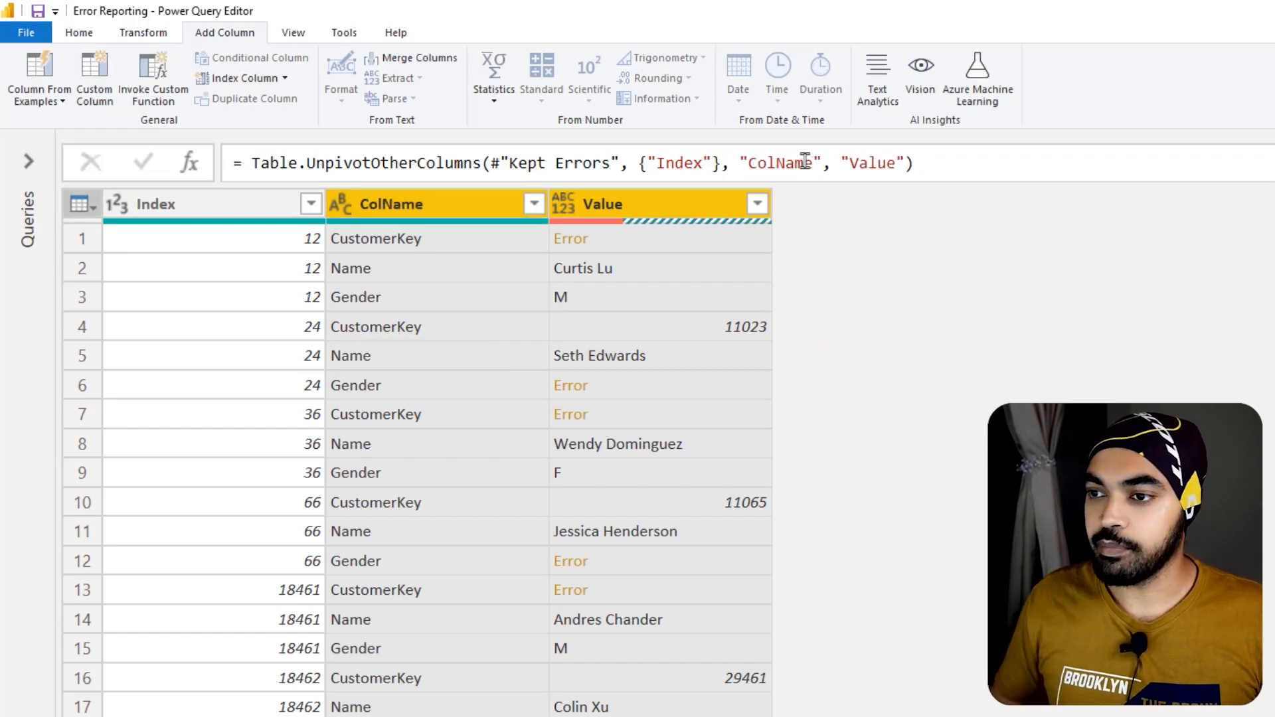
pyautogui.moveTo(515, 336)
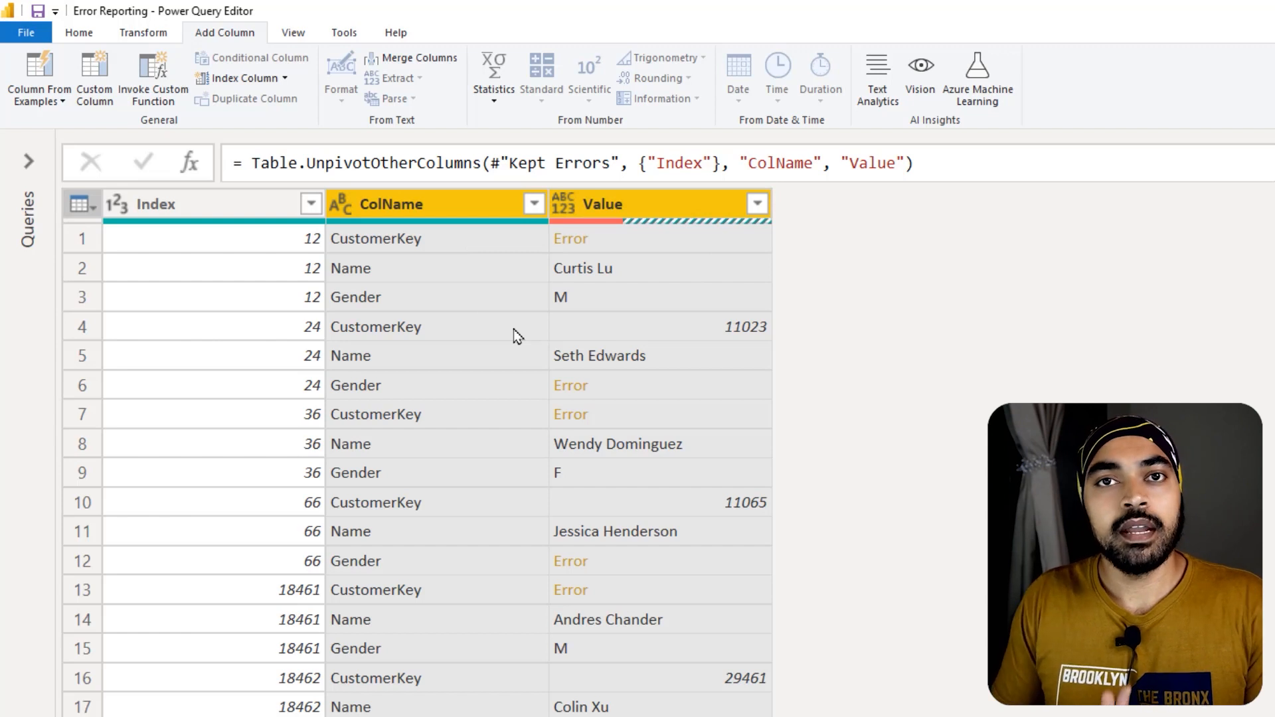
pyautogui.moveTo(431, 287)
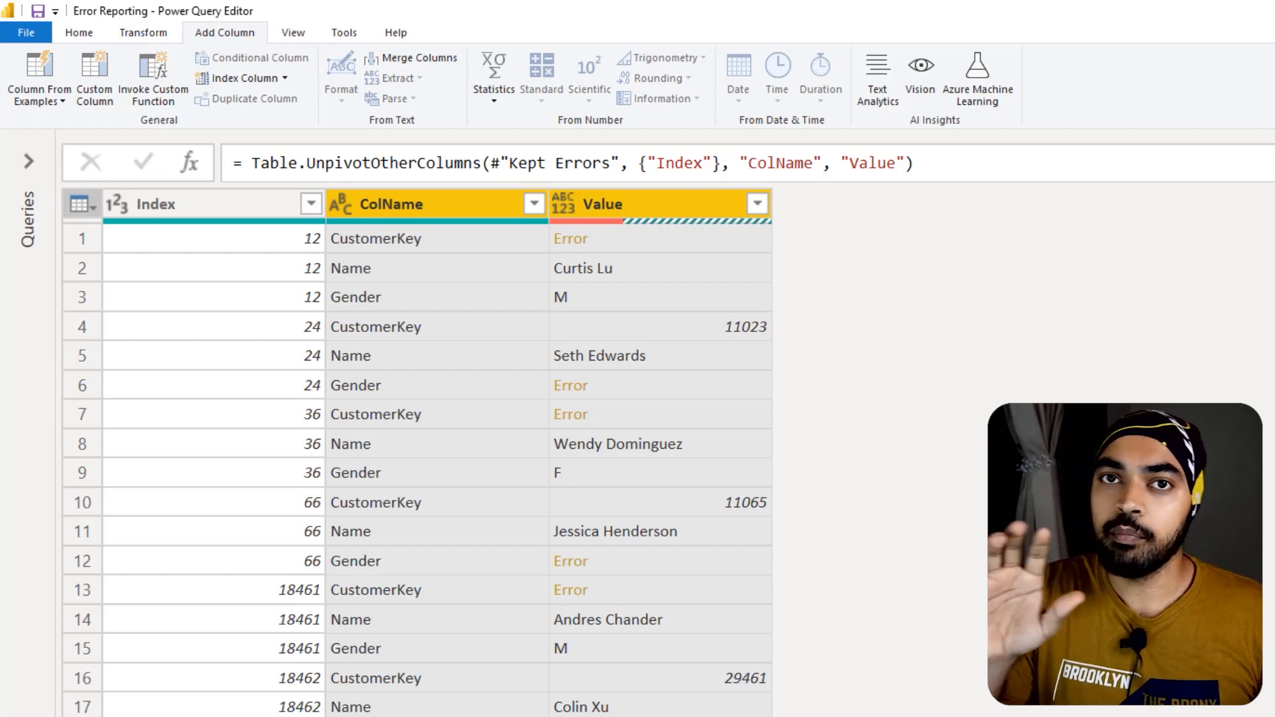
pyautogui.moveTo(722, 199)
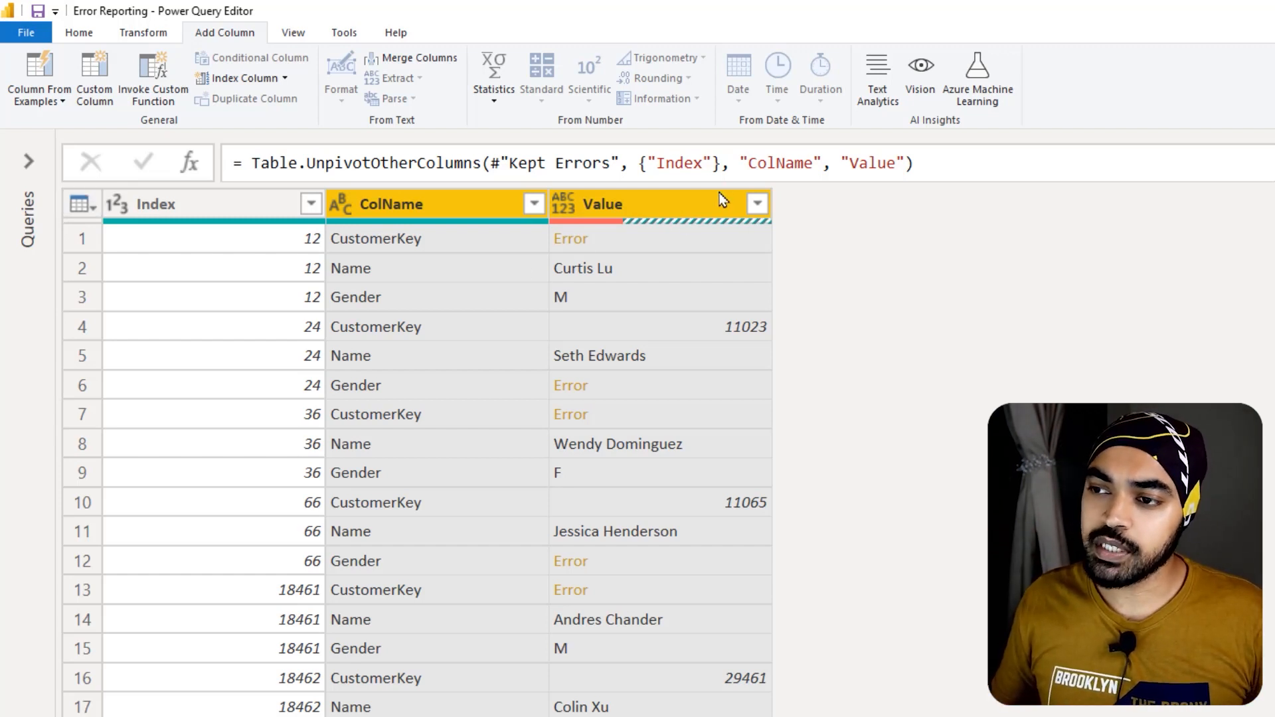
# Keep only rows whose Value is an error, leaving eight CustomerKey and Gender rows
pyautogui.click(79, 33)
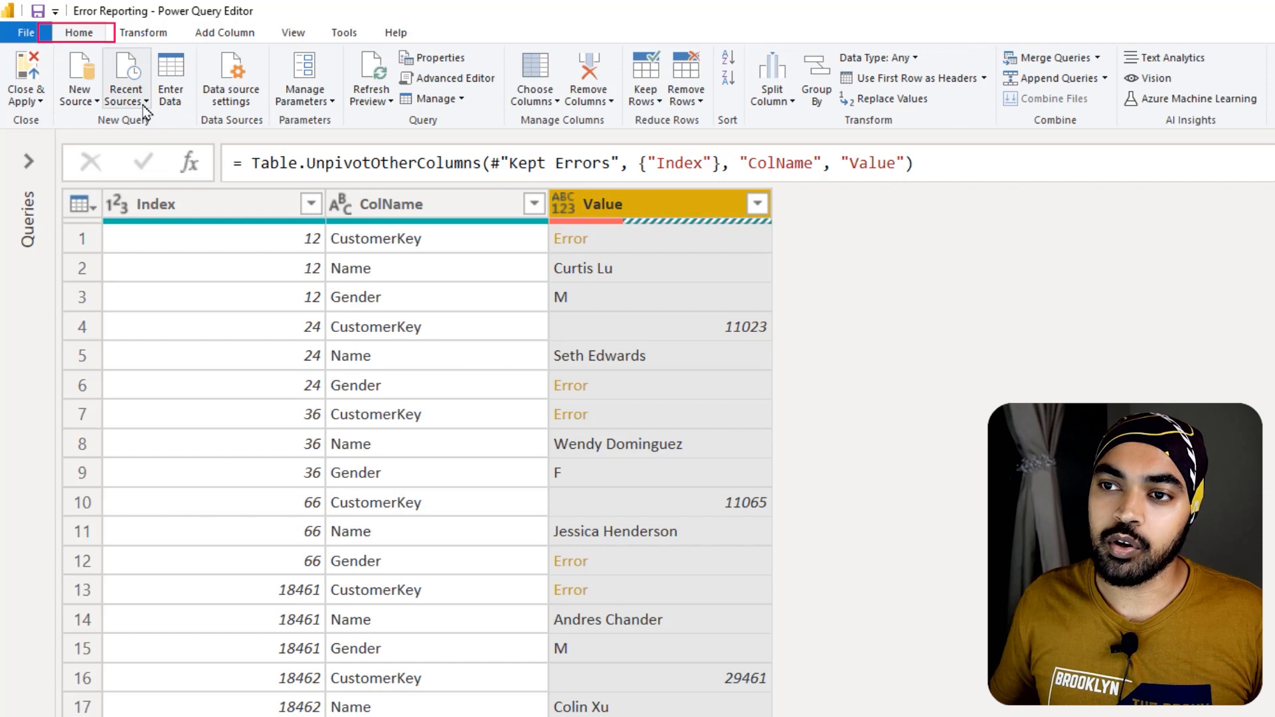
pyautogui.click(646, 77)
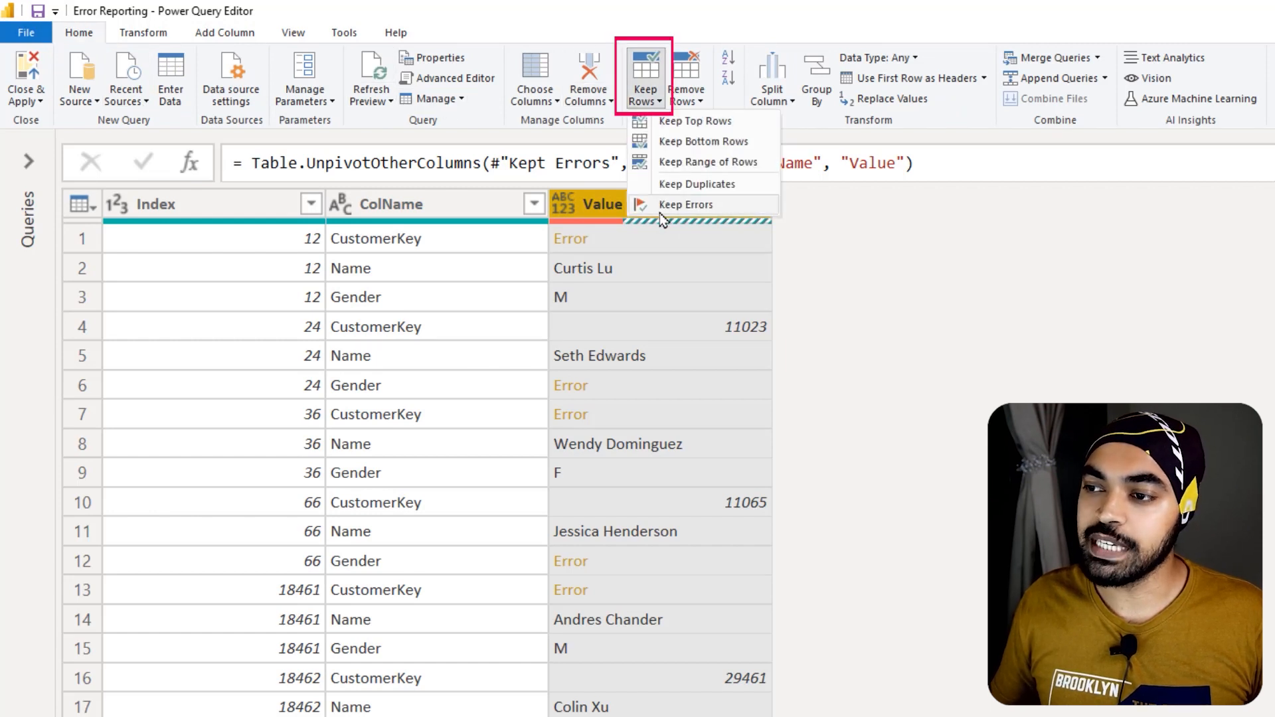
pyautogui.click(688, 204)
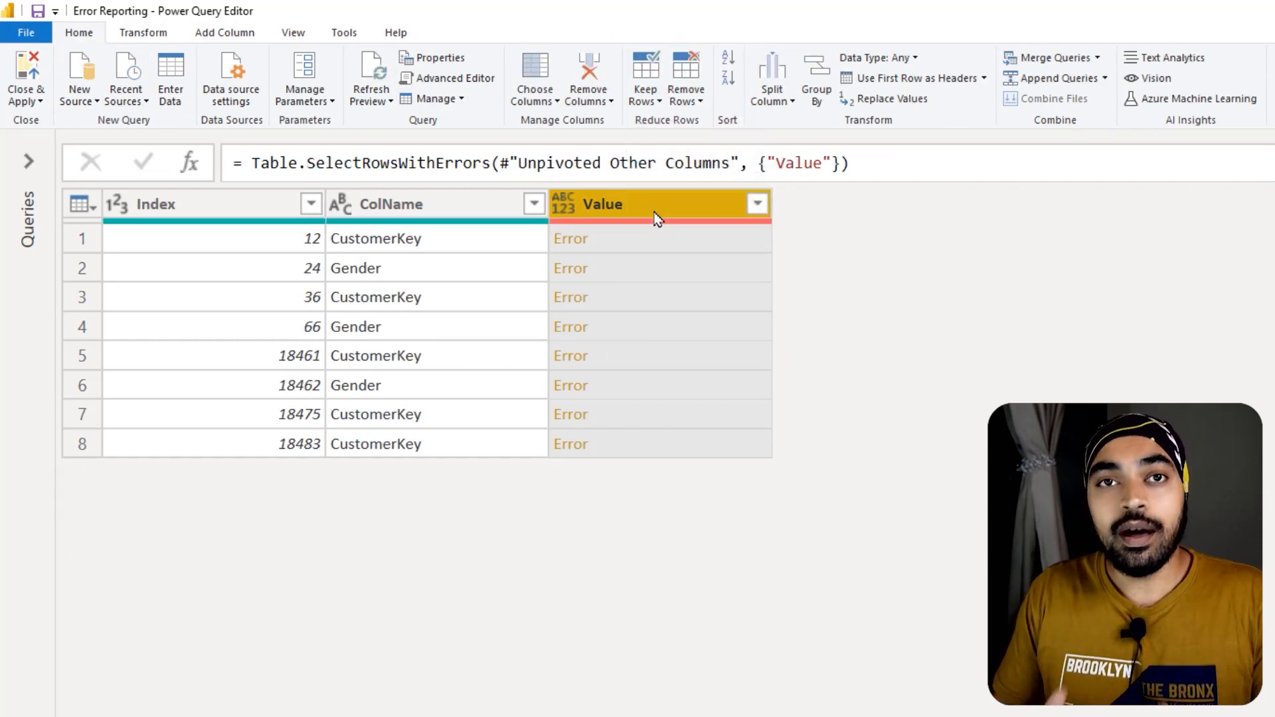
pyautogui.moveTo(482, 261)
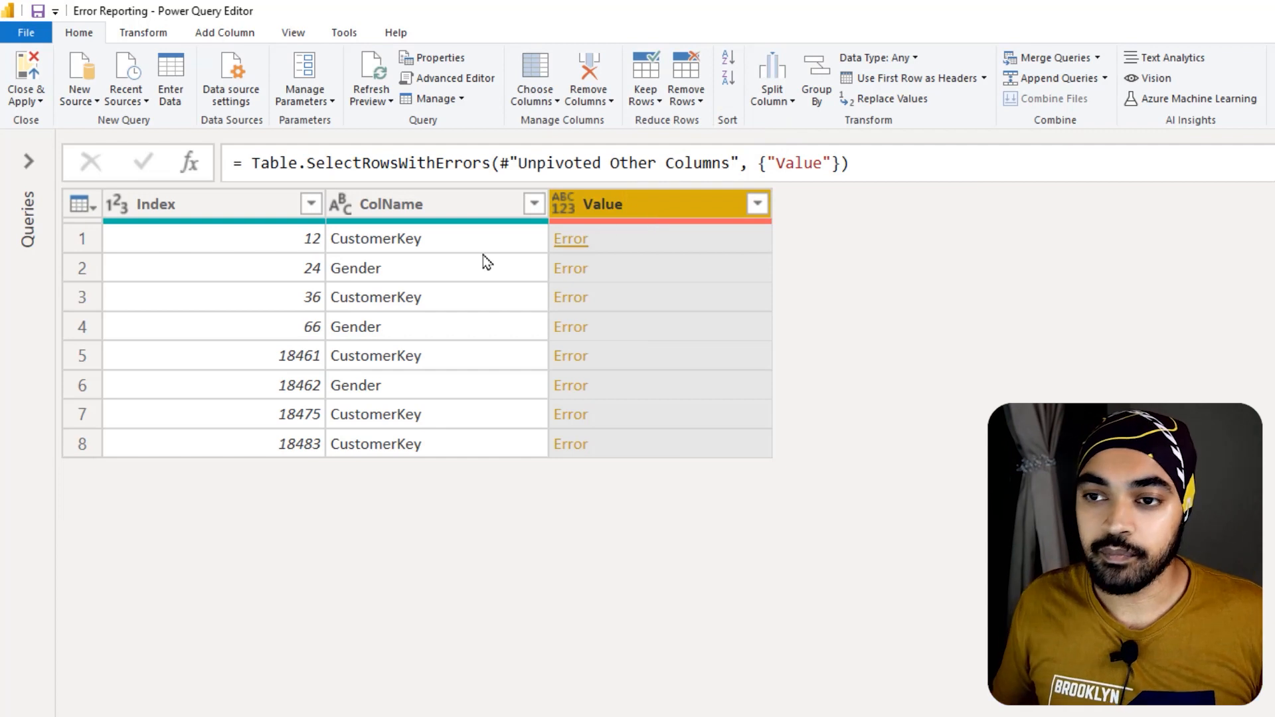
pyautogui.click(391, 204)
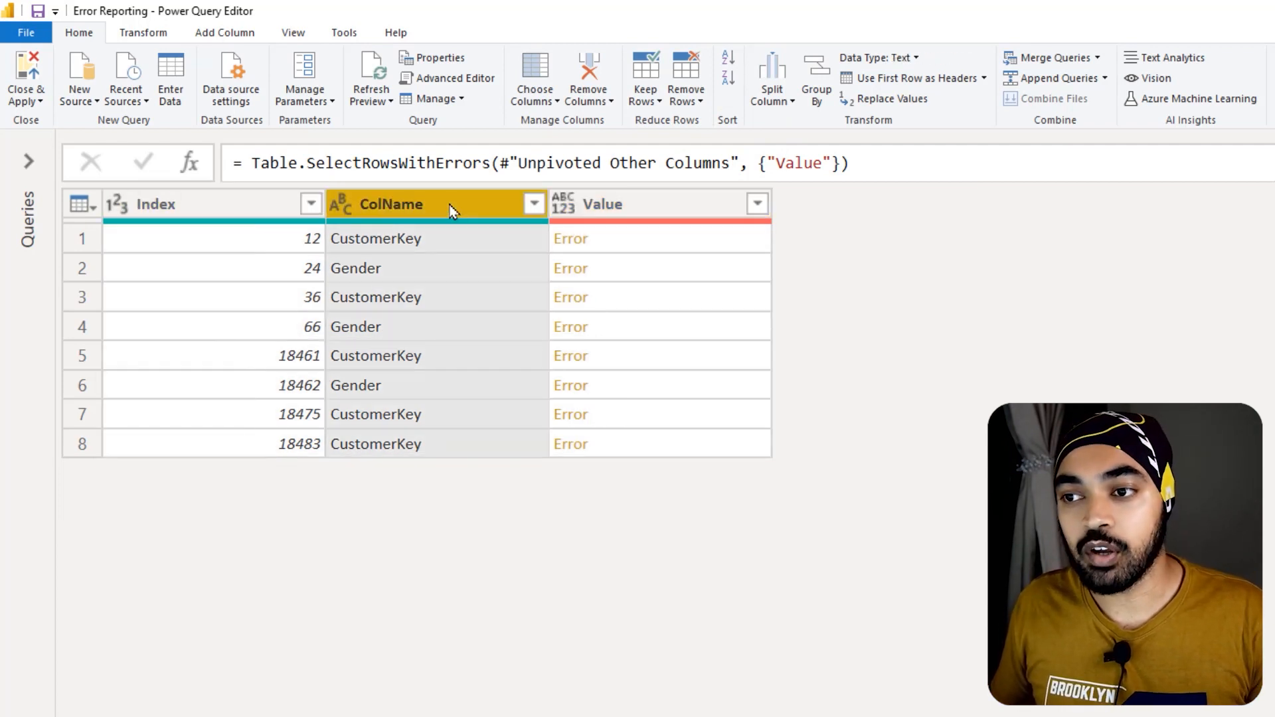
pyautogui.click(659, 204)
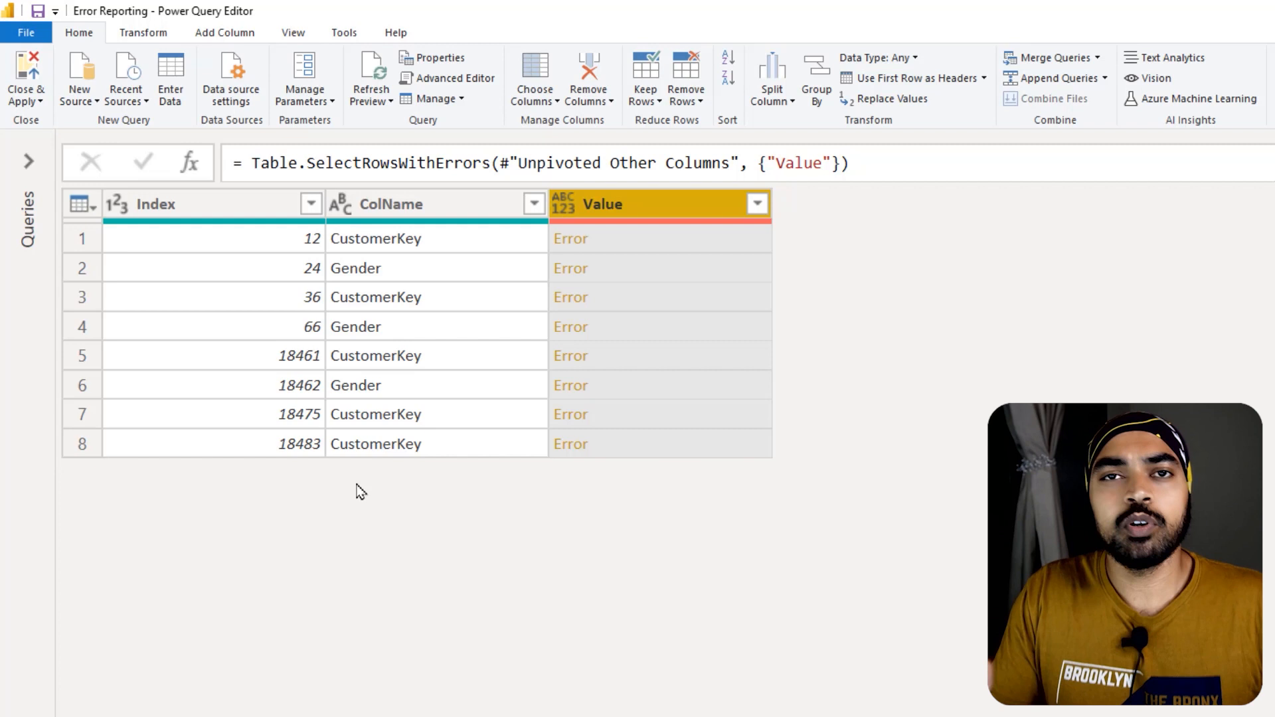
pyautogui.moveTo(623, 243)
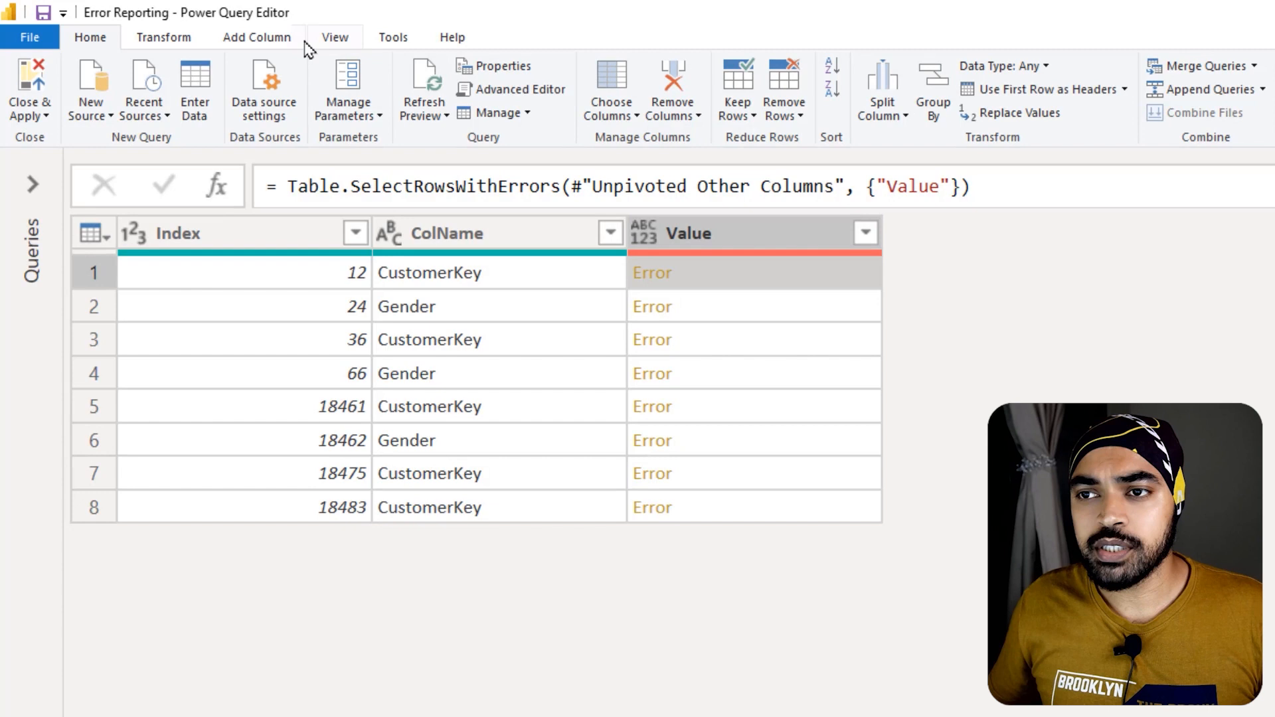
# Add a Custom column with formula try [Value], giving a Record per error row
pyautogui.click(257, 37)
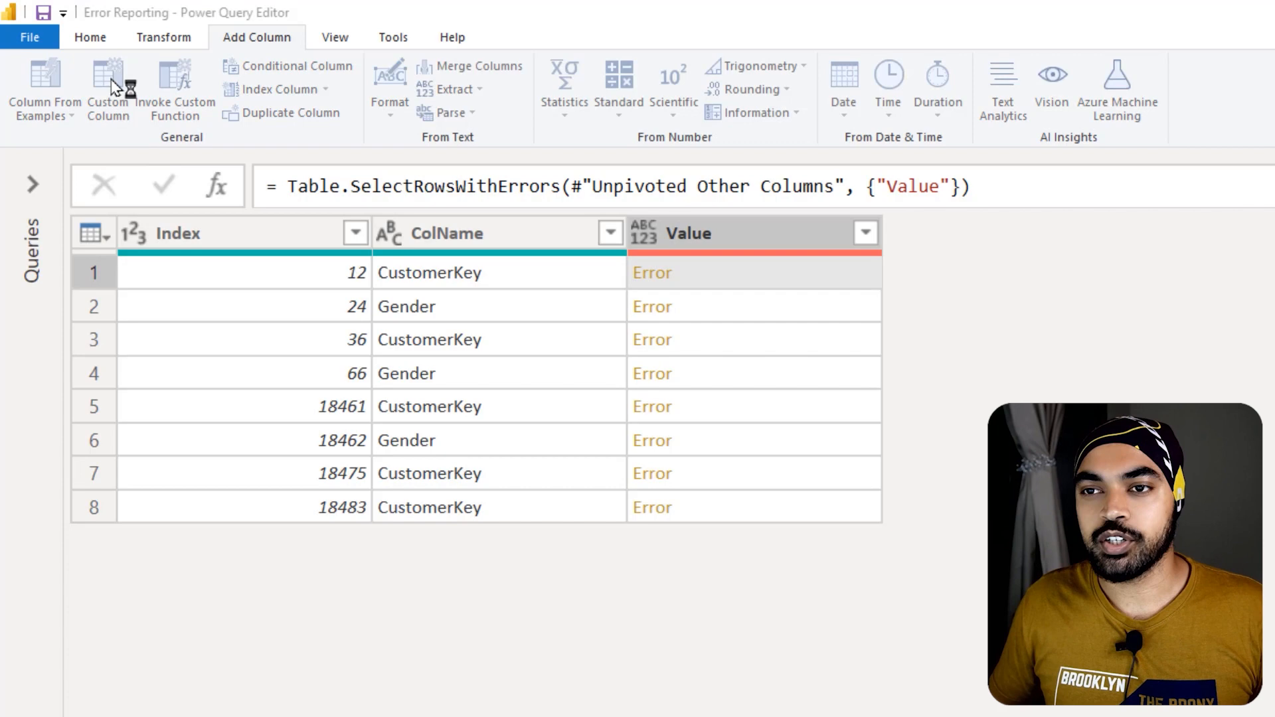
pyautogui.click(108, 89)
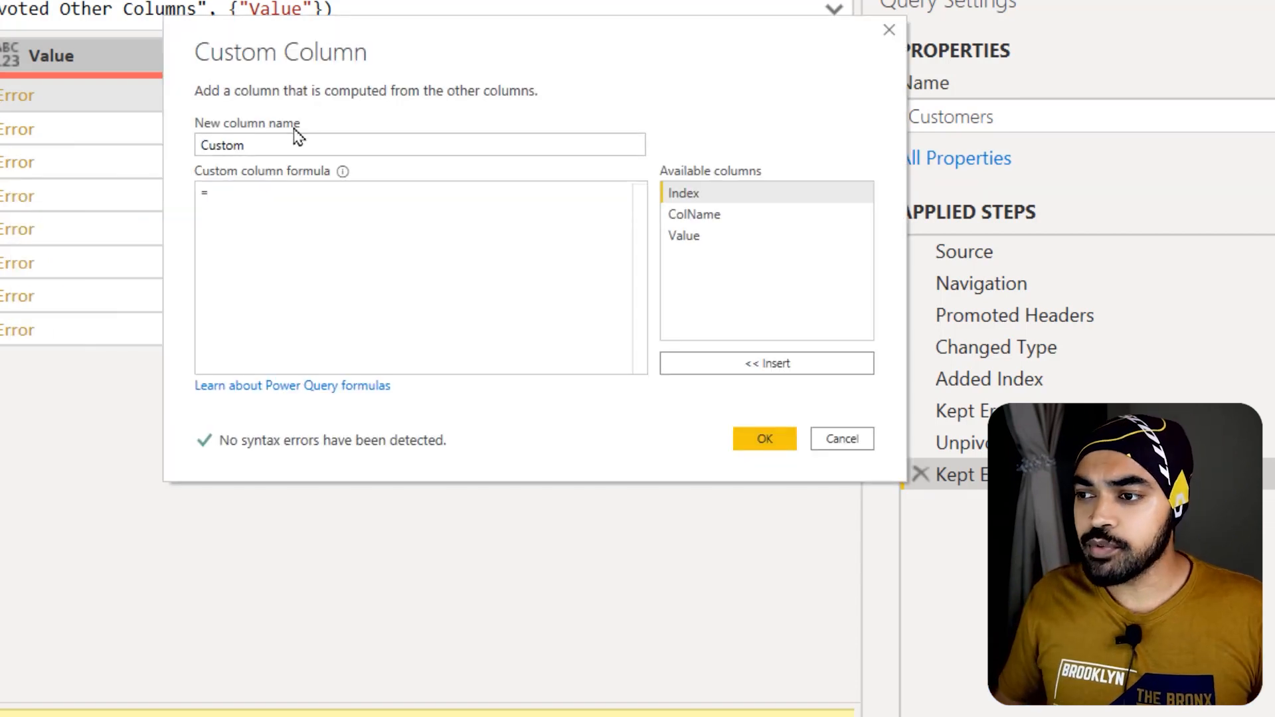
pyautogui.write('try')
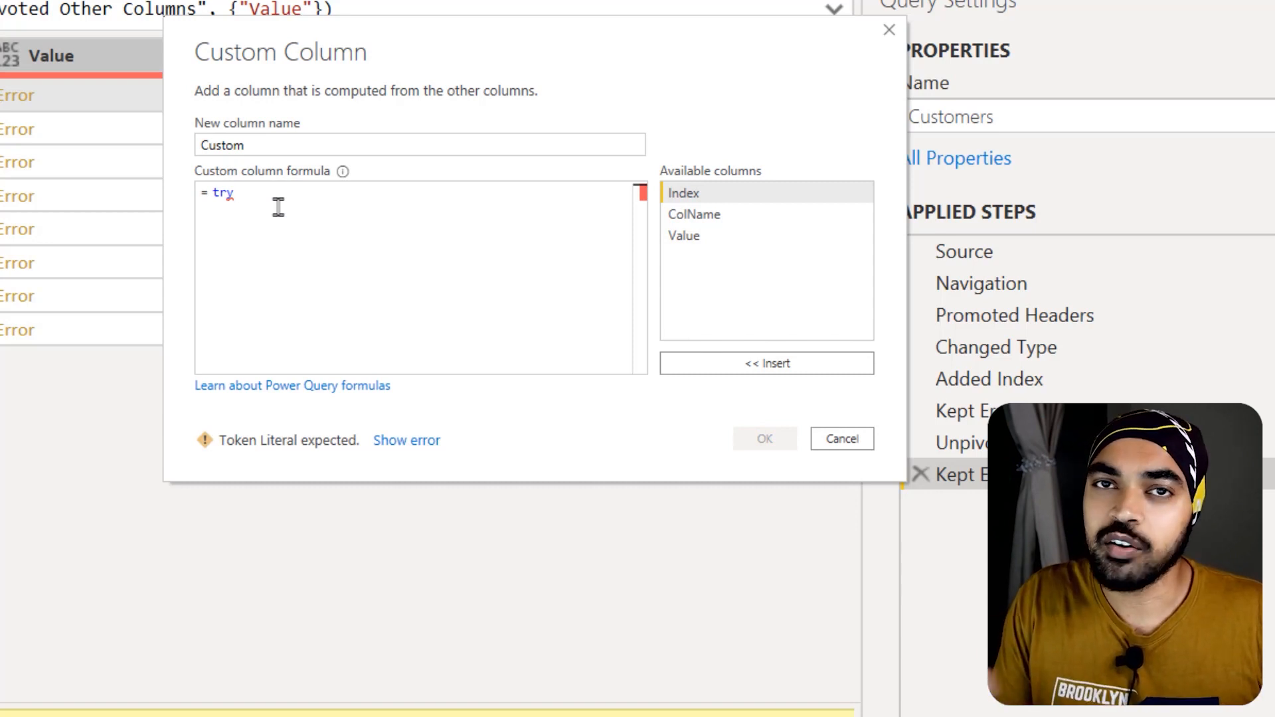
pyautogui.moveTo(293, 43)
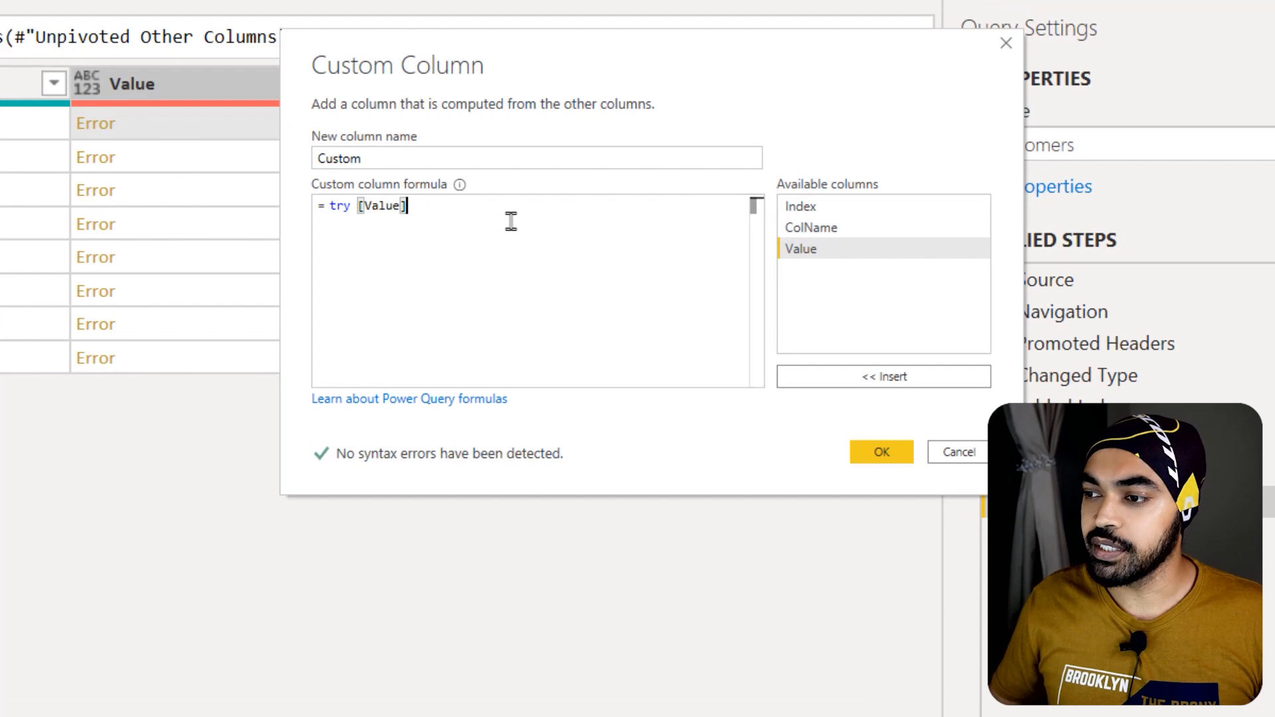
pyautogui.click(881, 452)
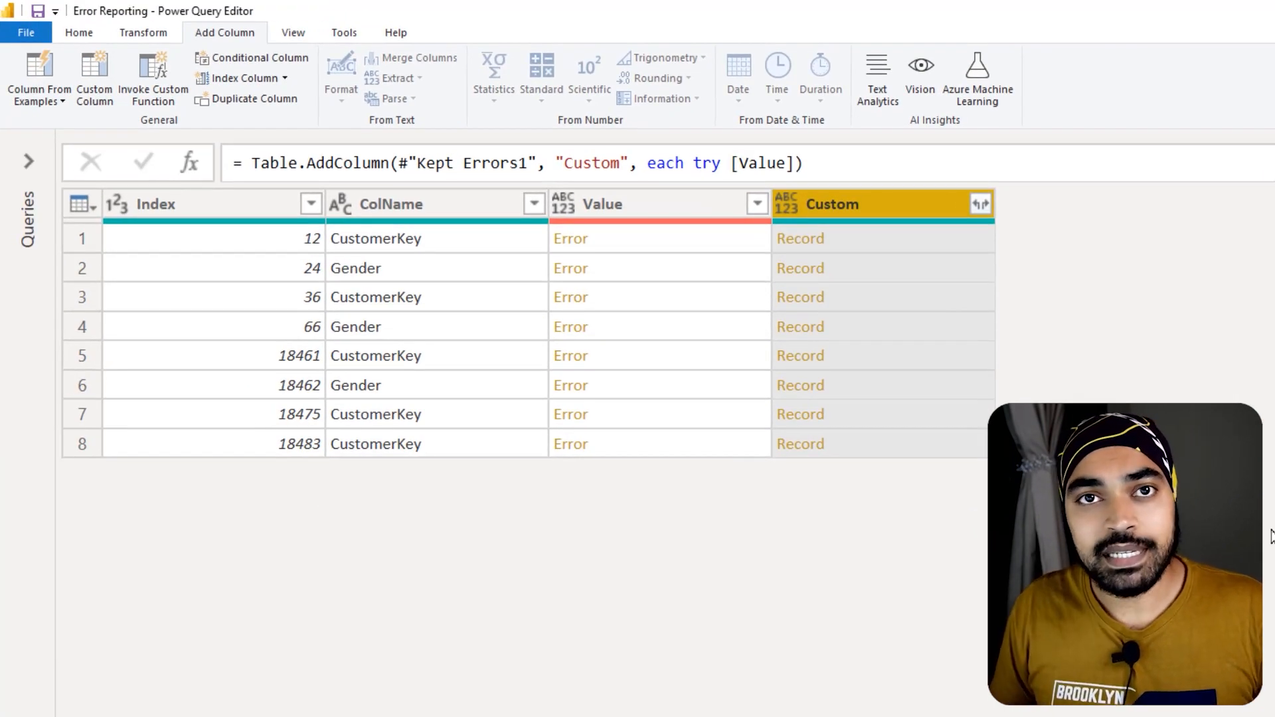
pyautogui.moveTo(584, 258)
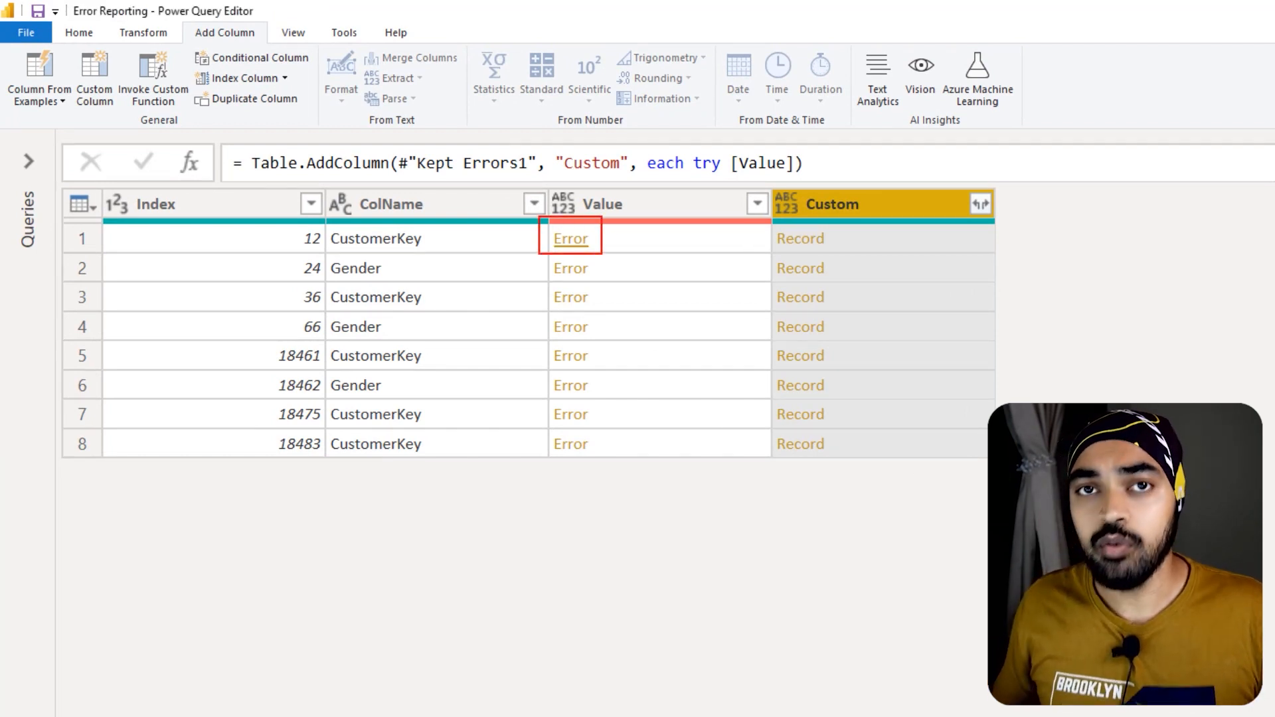
# List the HasError and Error fields inside the Custom column's records
pyautogui.click(801, 238)
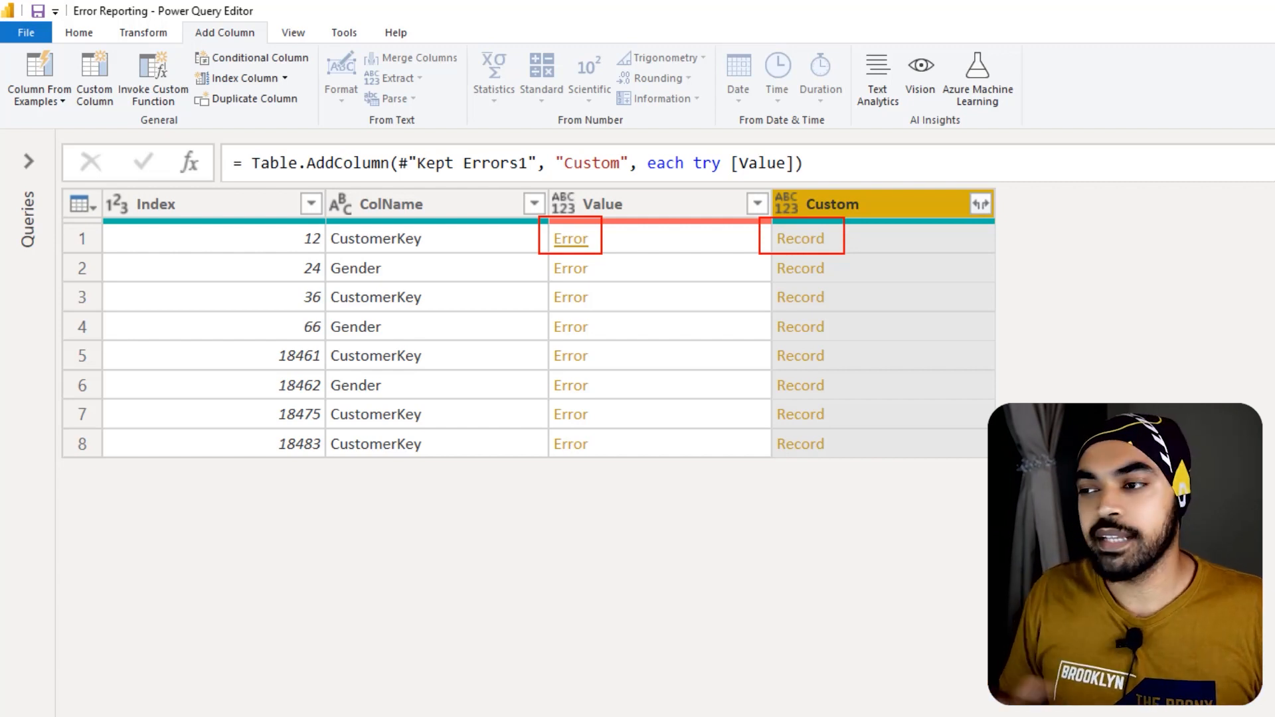
pyautogui.click(981, 204)
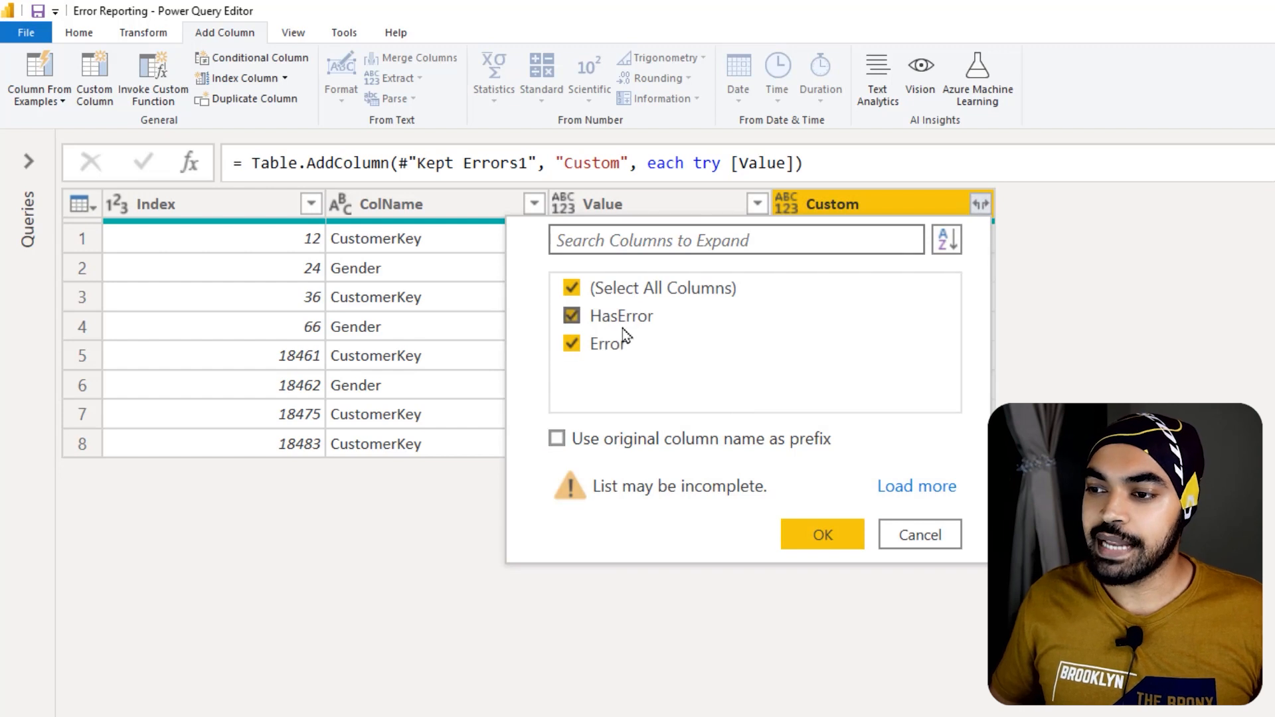
# Expand Custom to only its Error field and list its Reason, Message and Detail fields
pyautogui.click(571, 315)
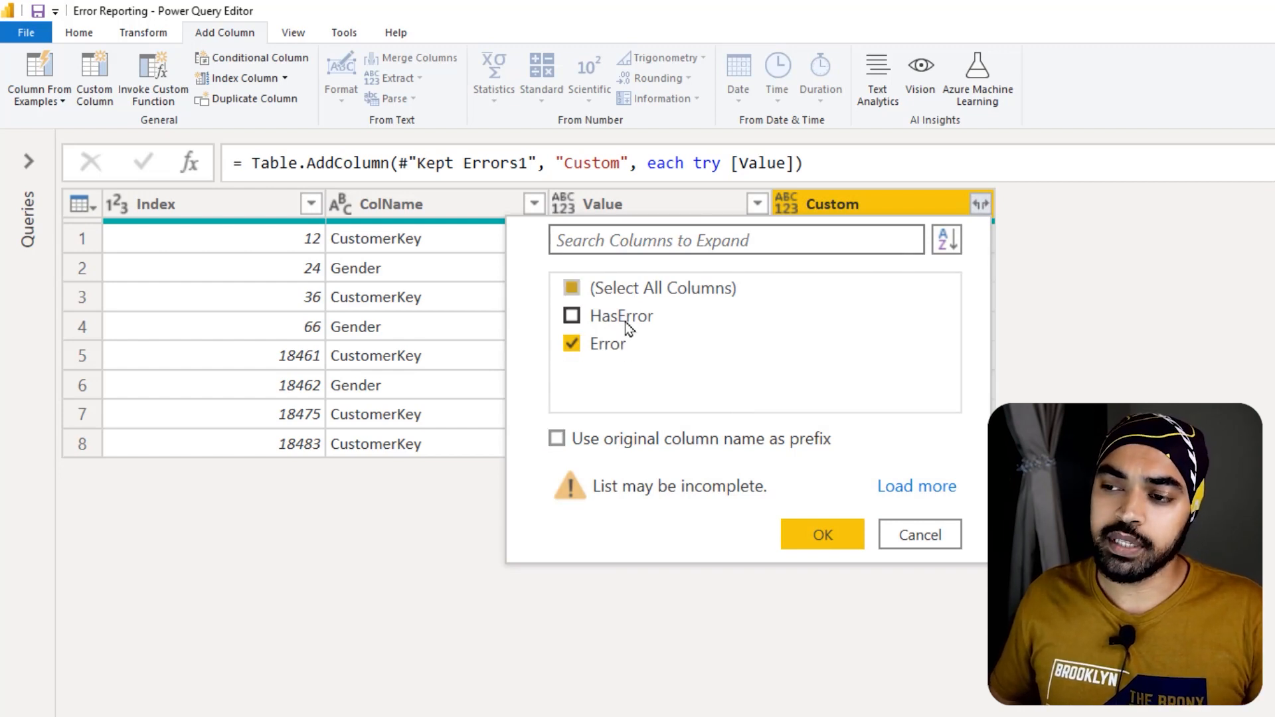
pyautogui.moveTo(606, 316)
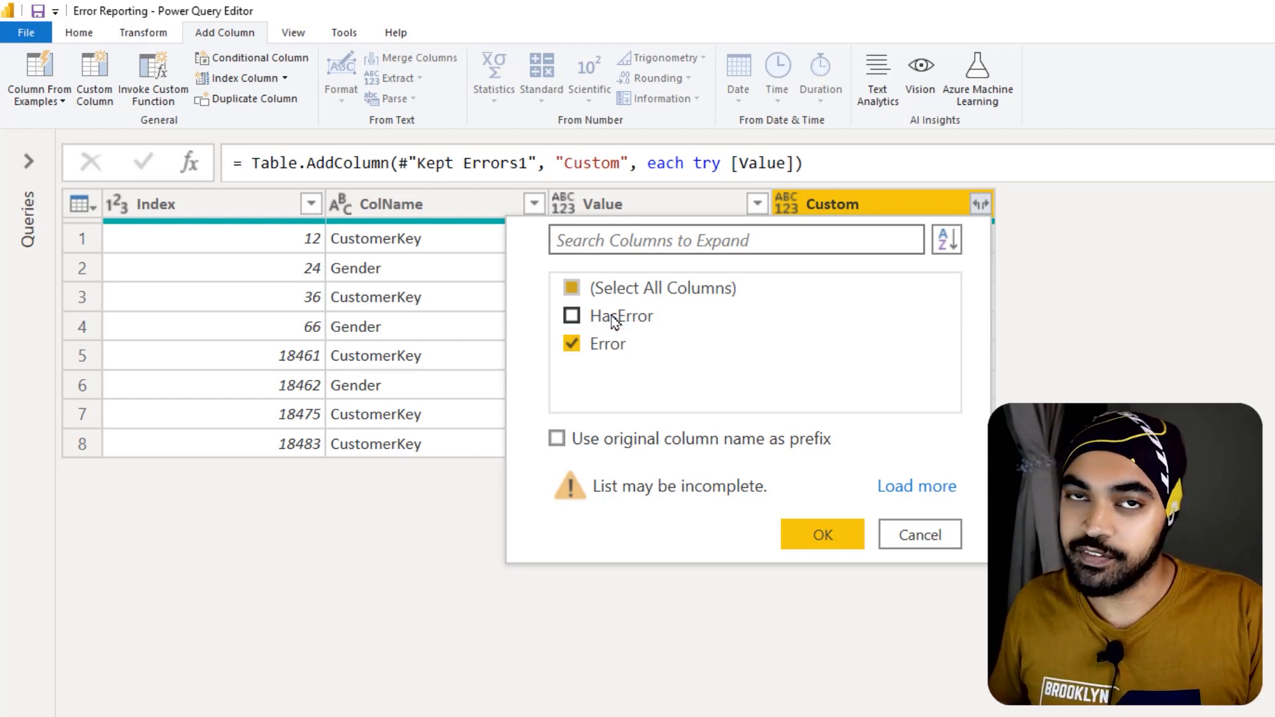
pyautogui.moveTo(821, 535)
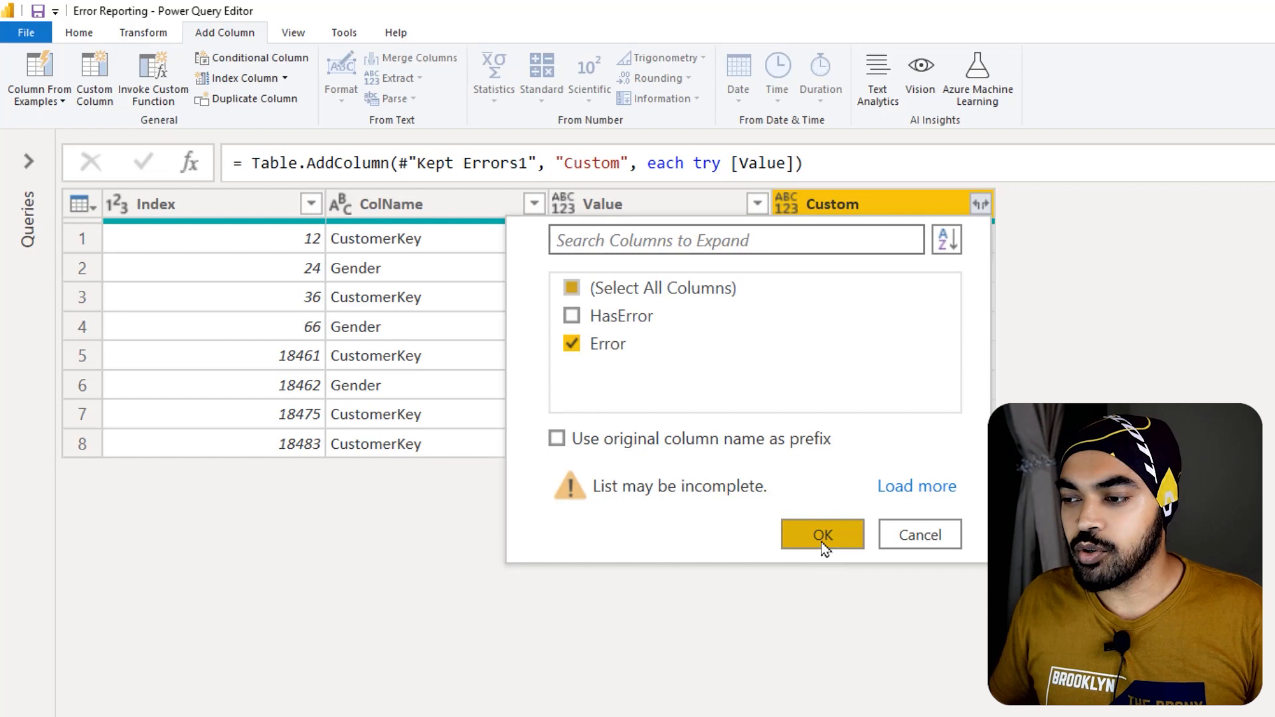
pyautogui.click(822, 534)
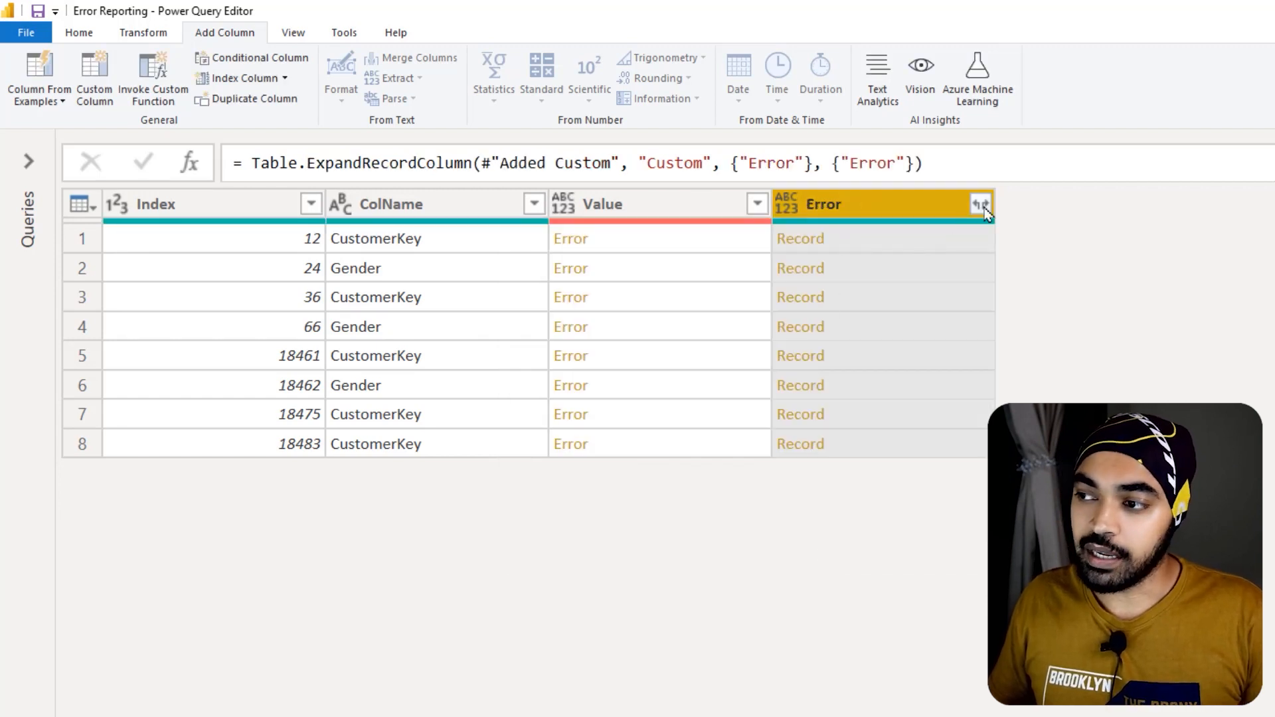
pyautogui.click(981, 204)
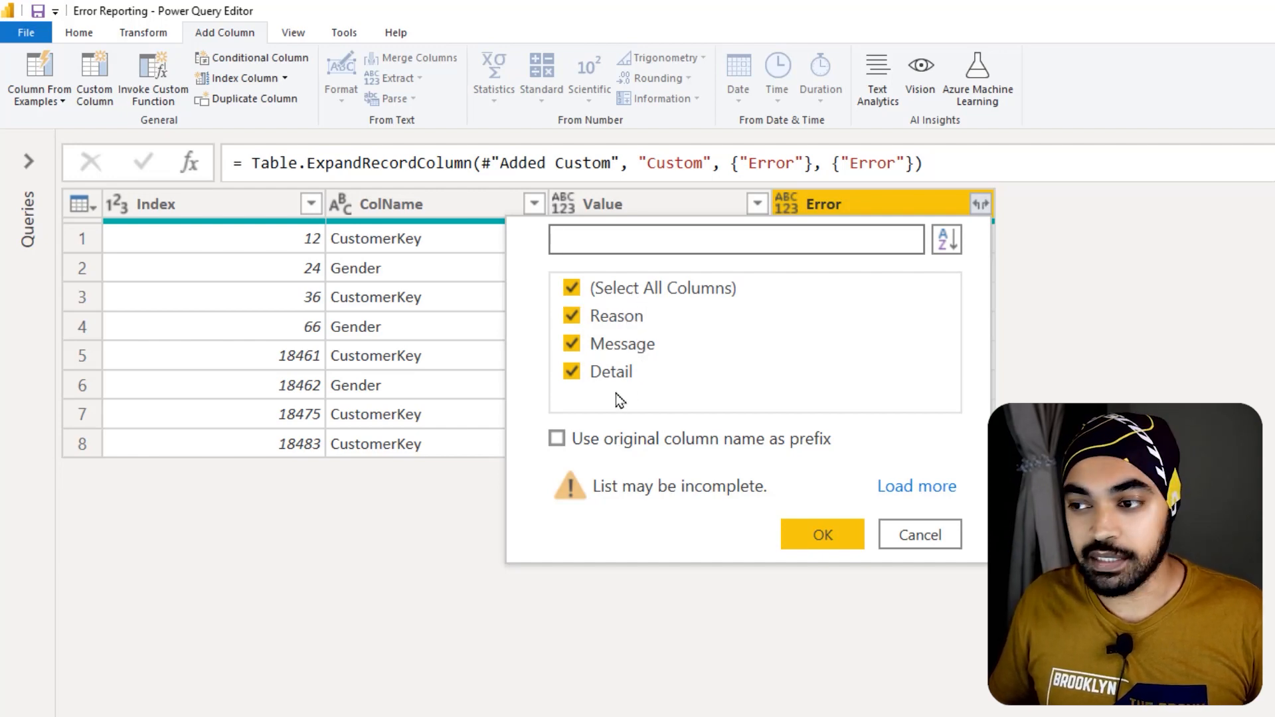
# Expand the Error records into Reason, Message and Detail columns for all eight error rows
pyautogui.click(822, 534)
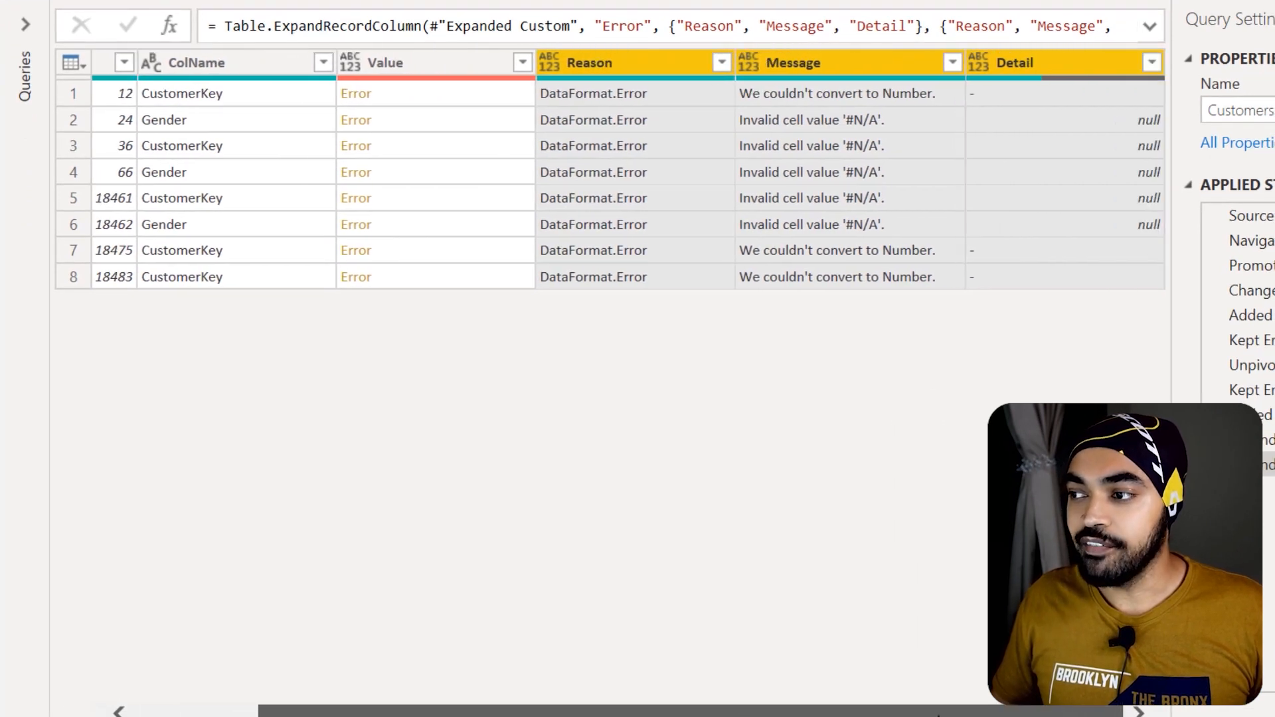
pyautogui.moveTo(695, 277)
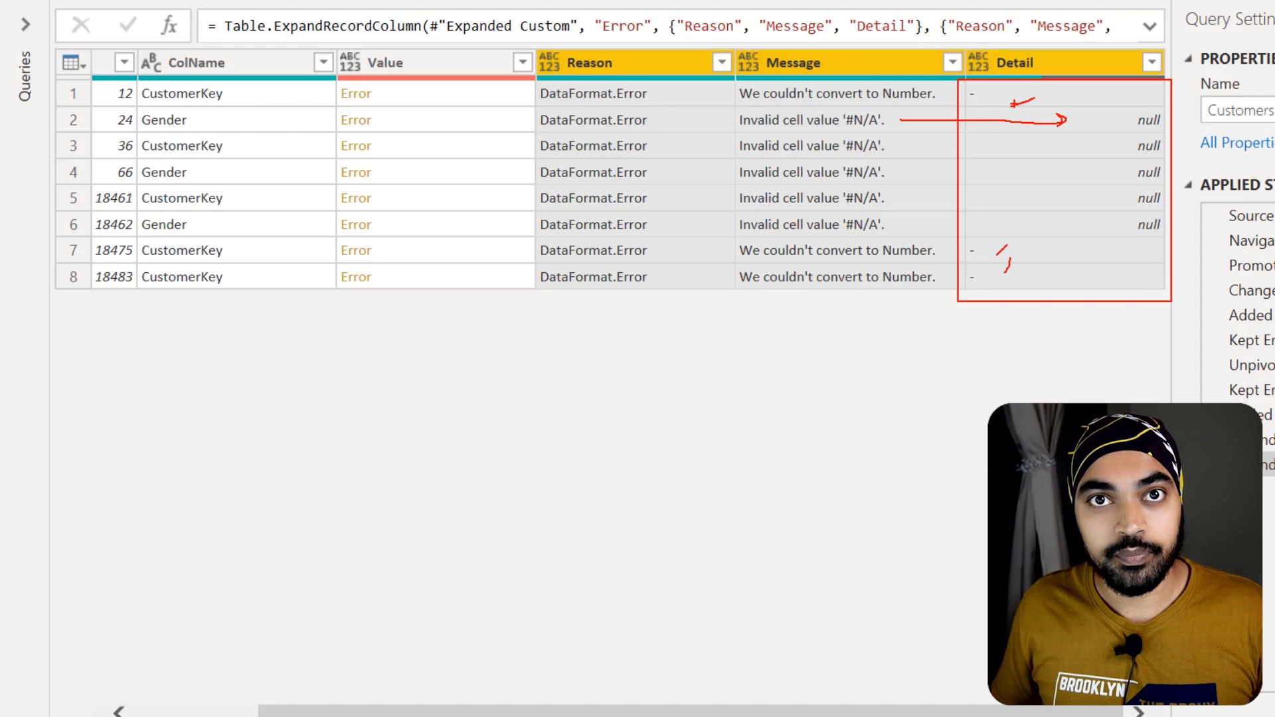
pyautogui.click(382, 62)
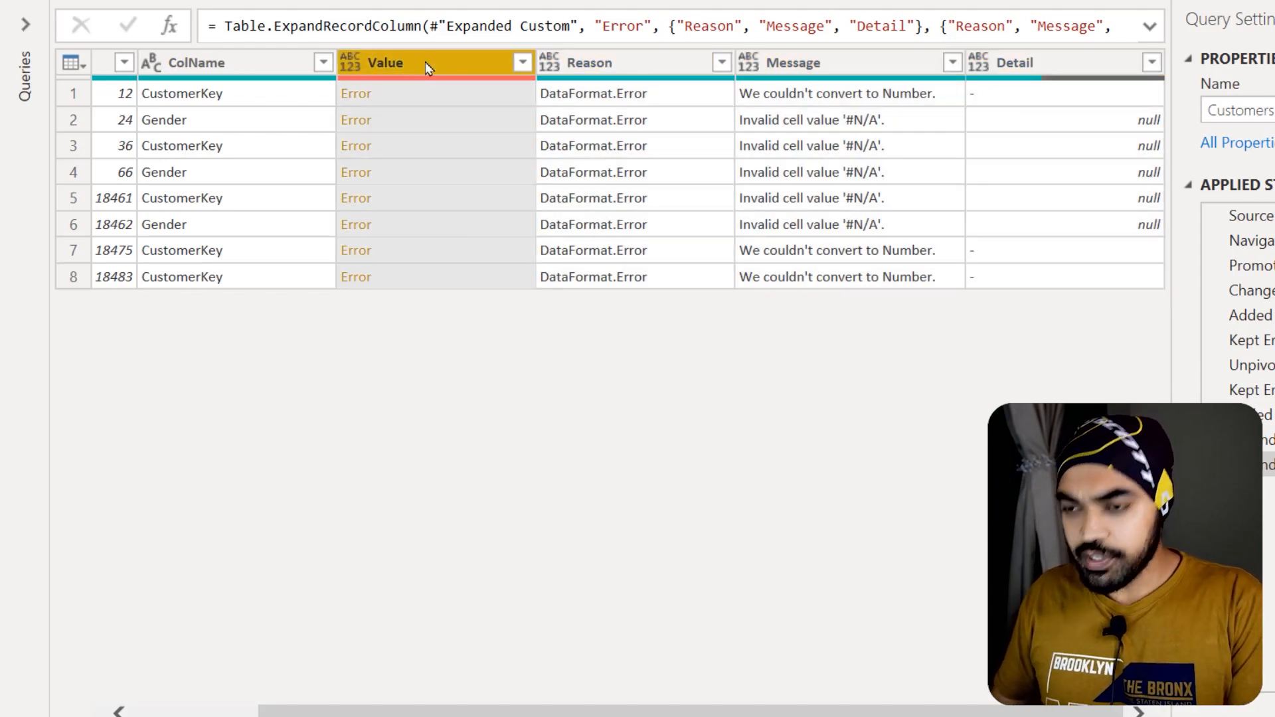